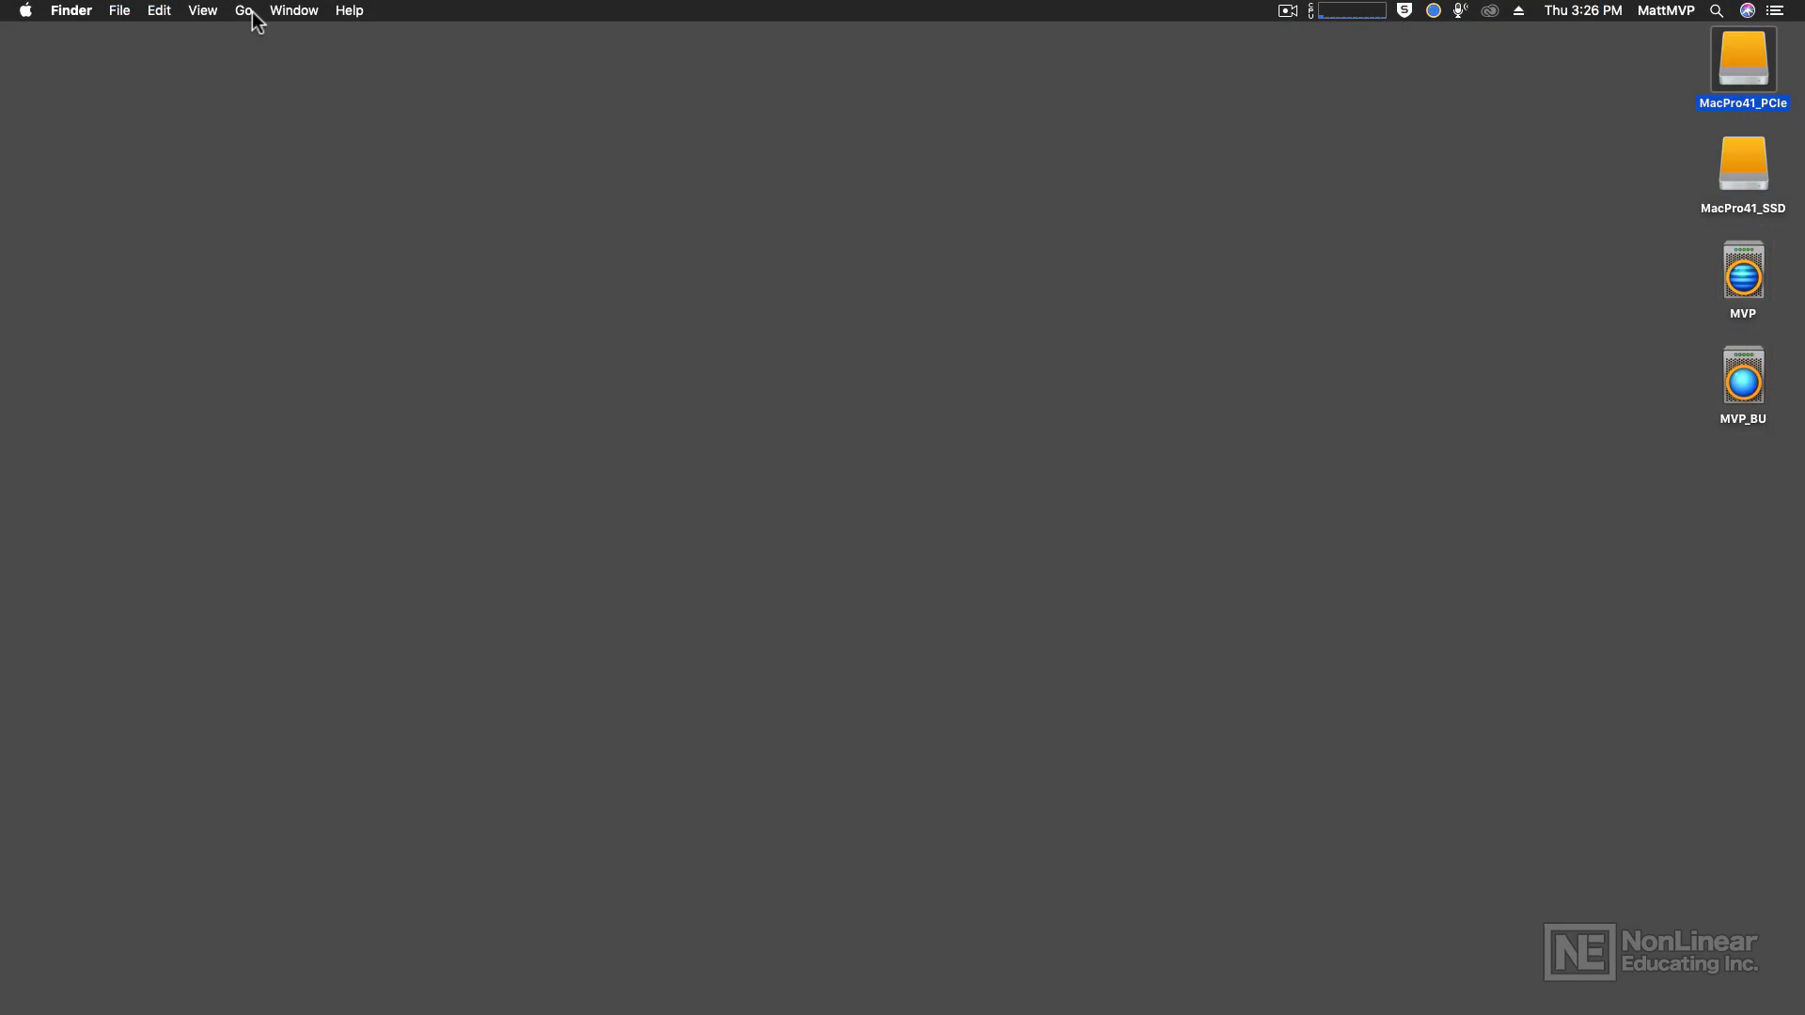
- Go to the Applications folder in Finder and select eLicenser Control Center
click(243, 11)
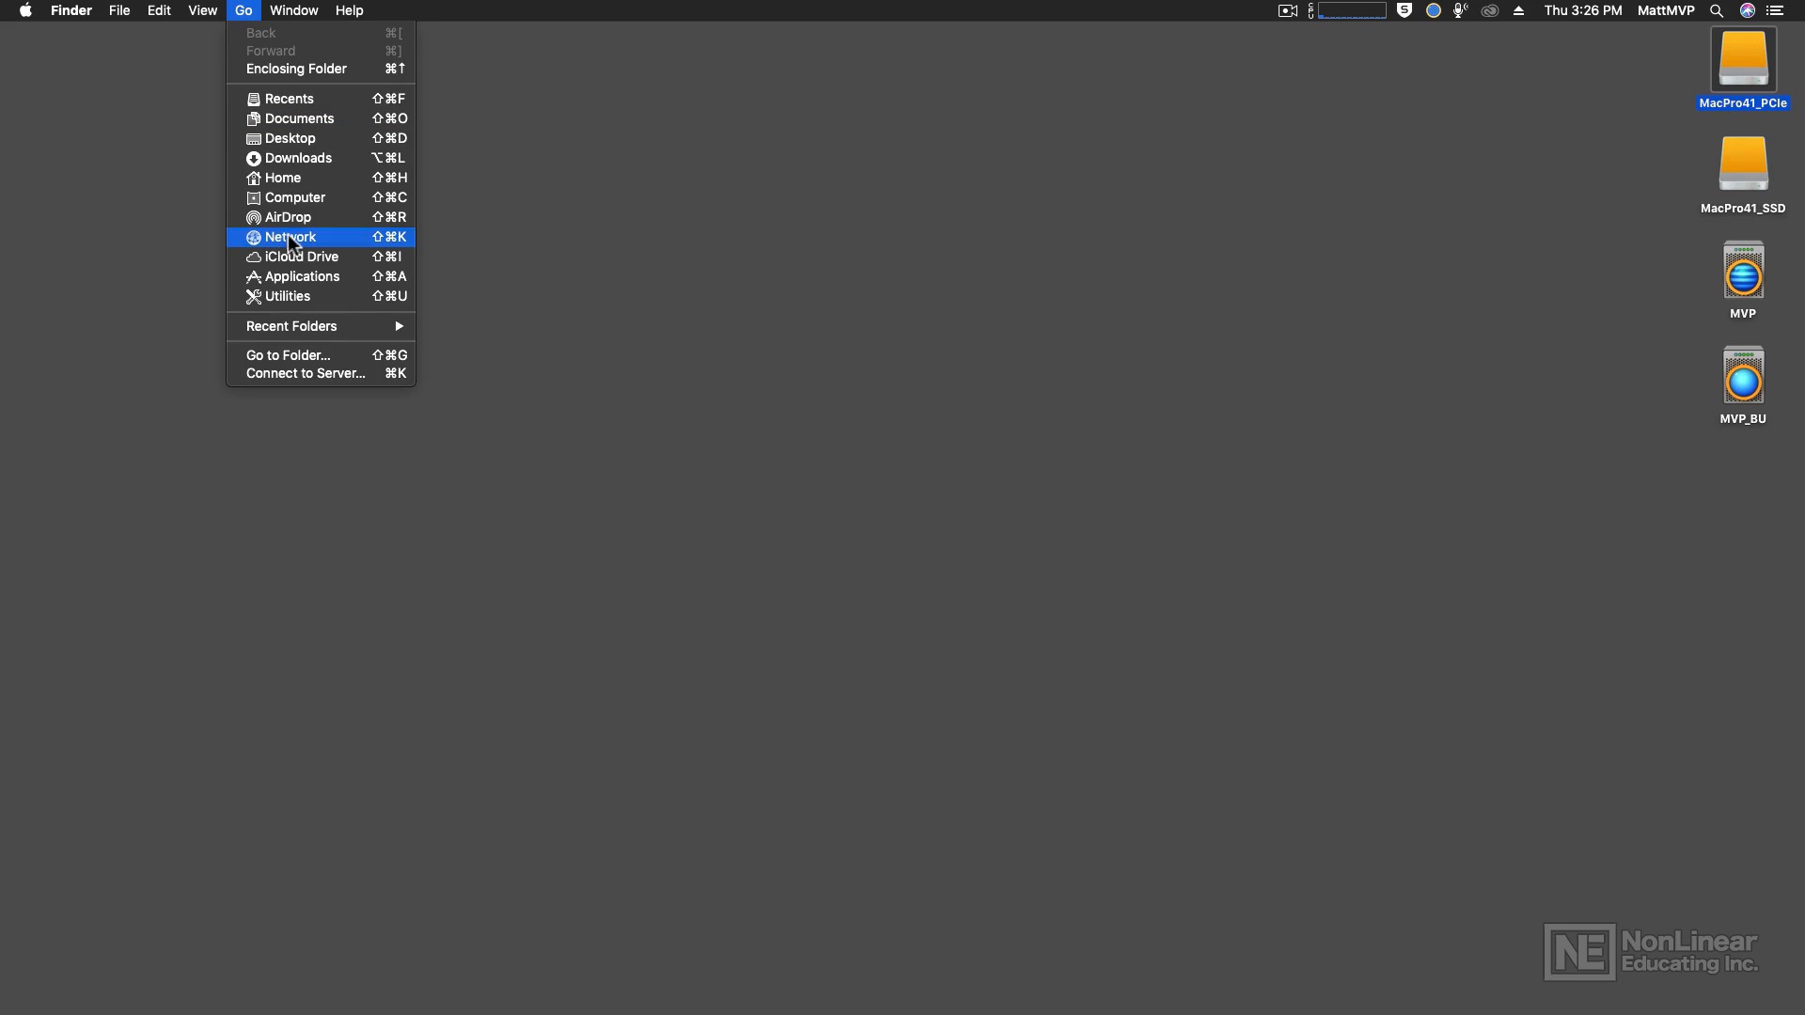
click(301, 276)
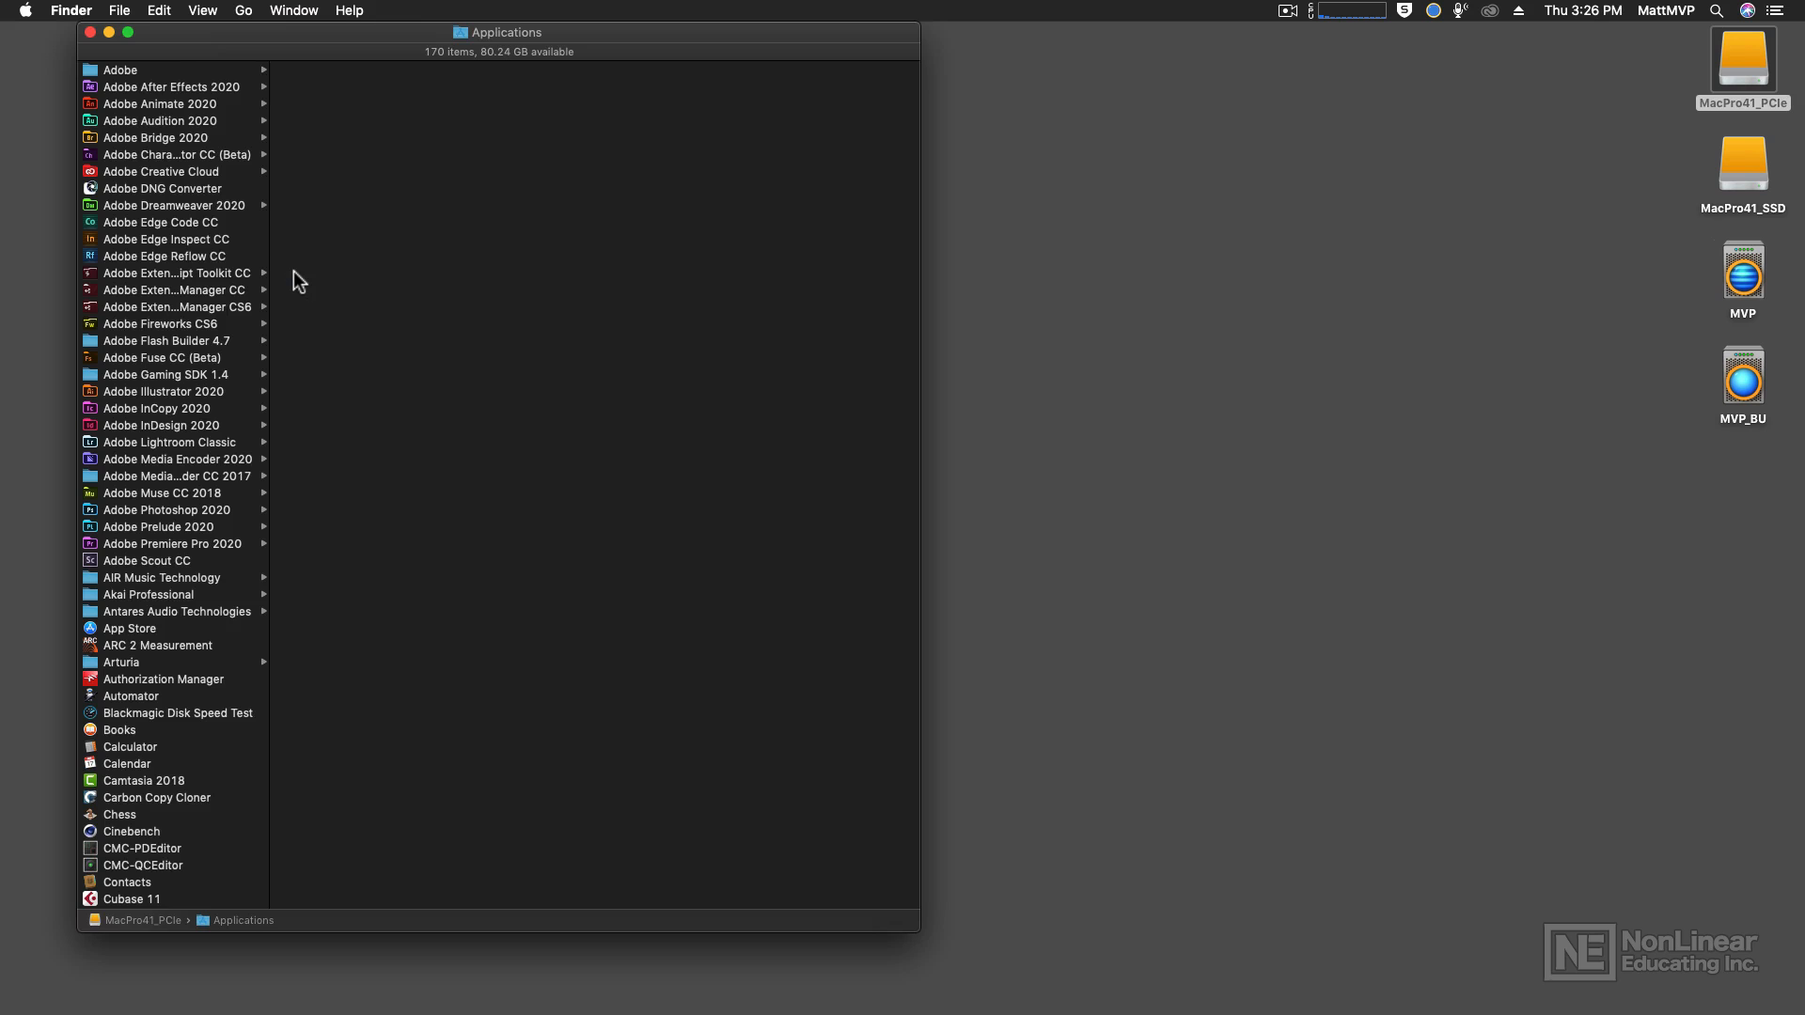
scroll(down, 3)
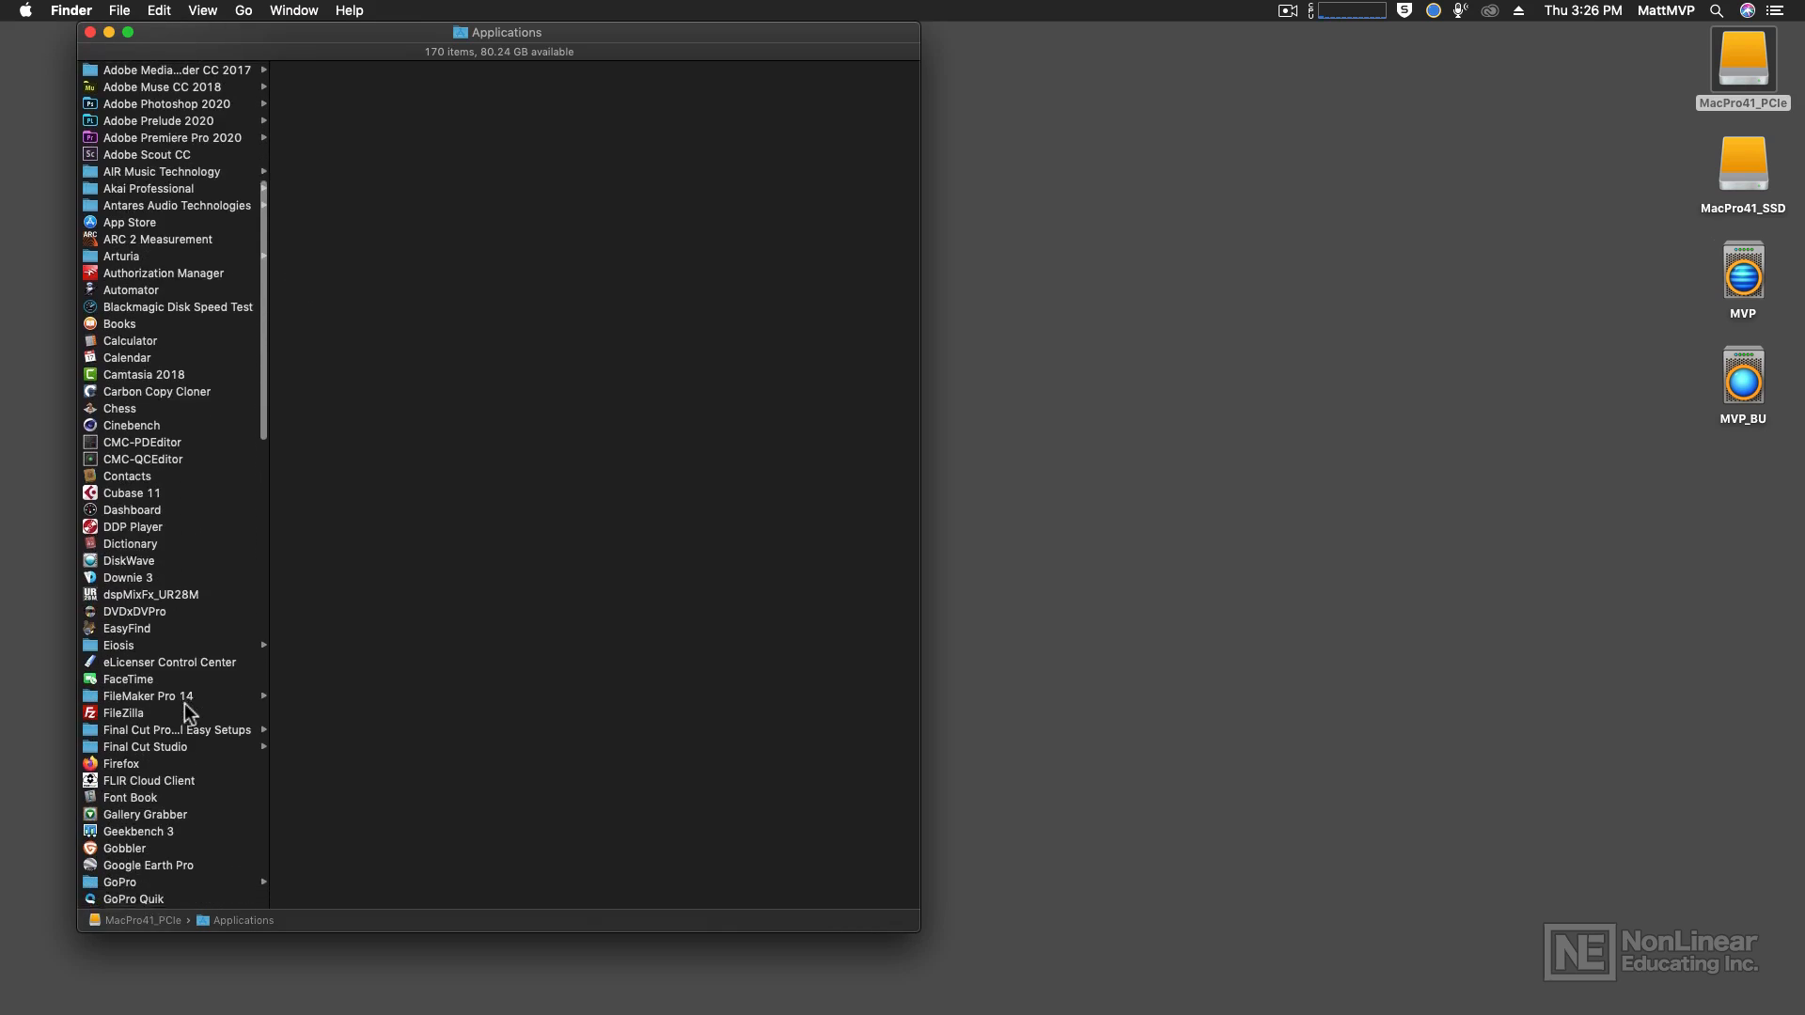
click(172, 660)
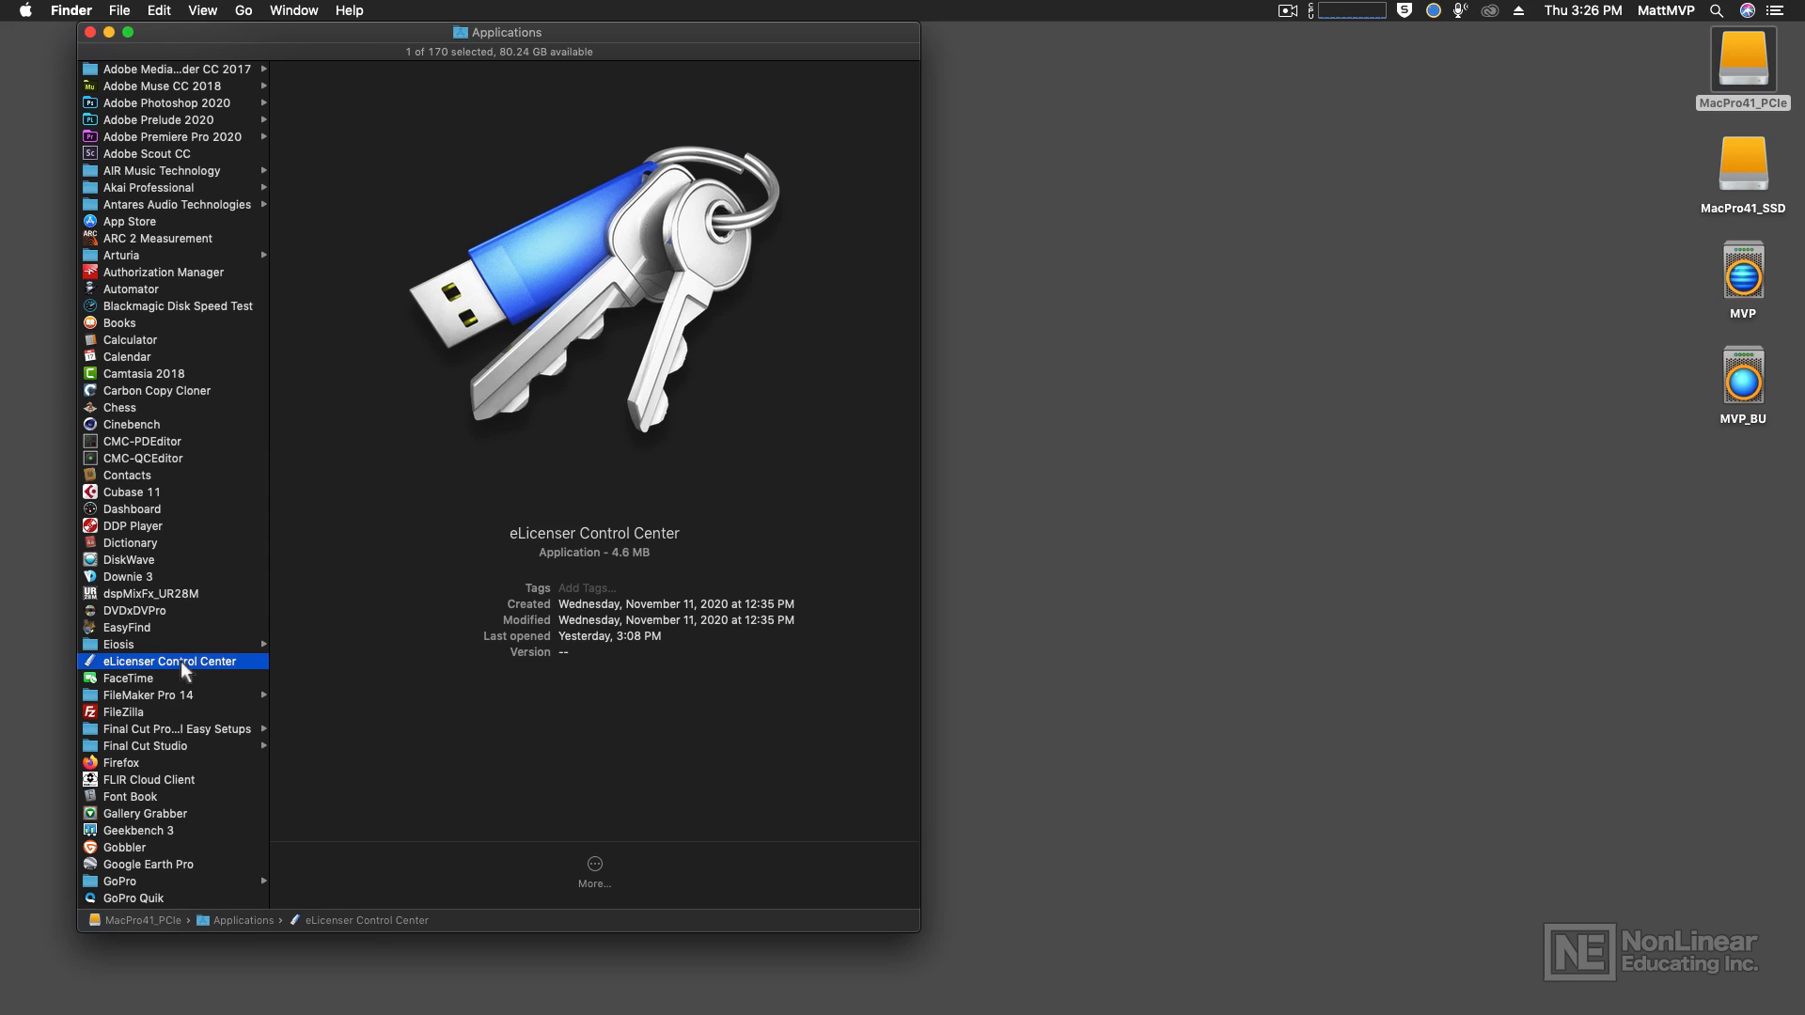
- Launch eLicenser Control Center and turn off 'Always ask to perform maintenance tasks when eLCC starts up'
double_click(167, 660)
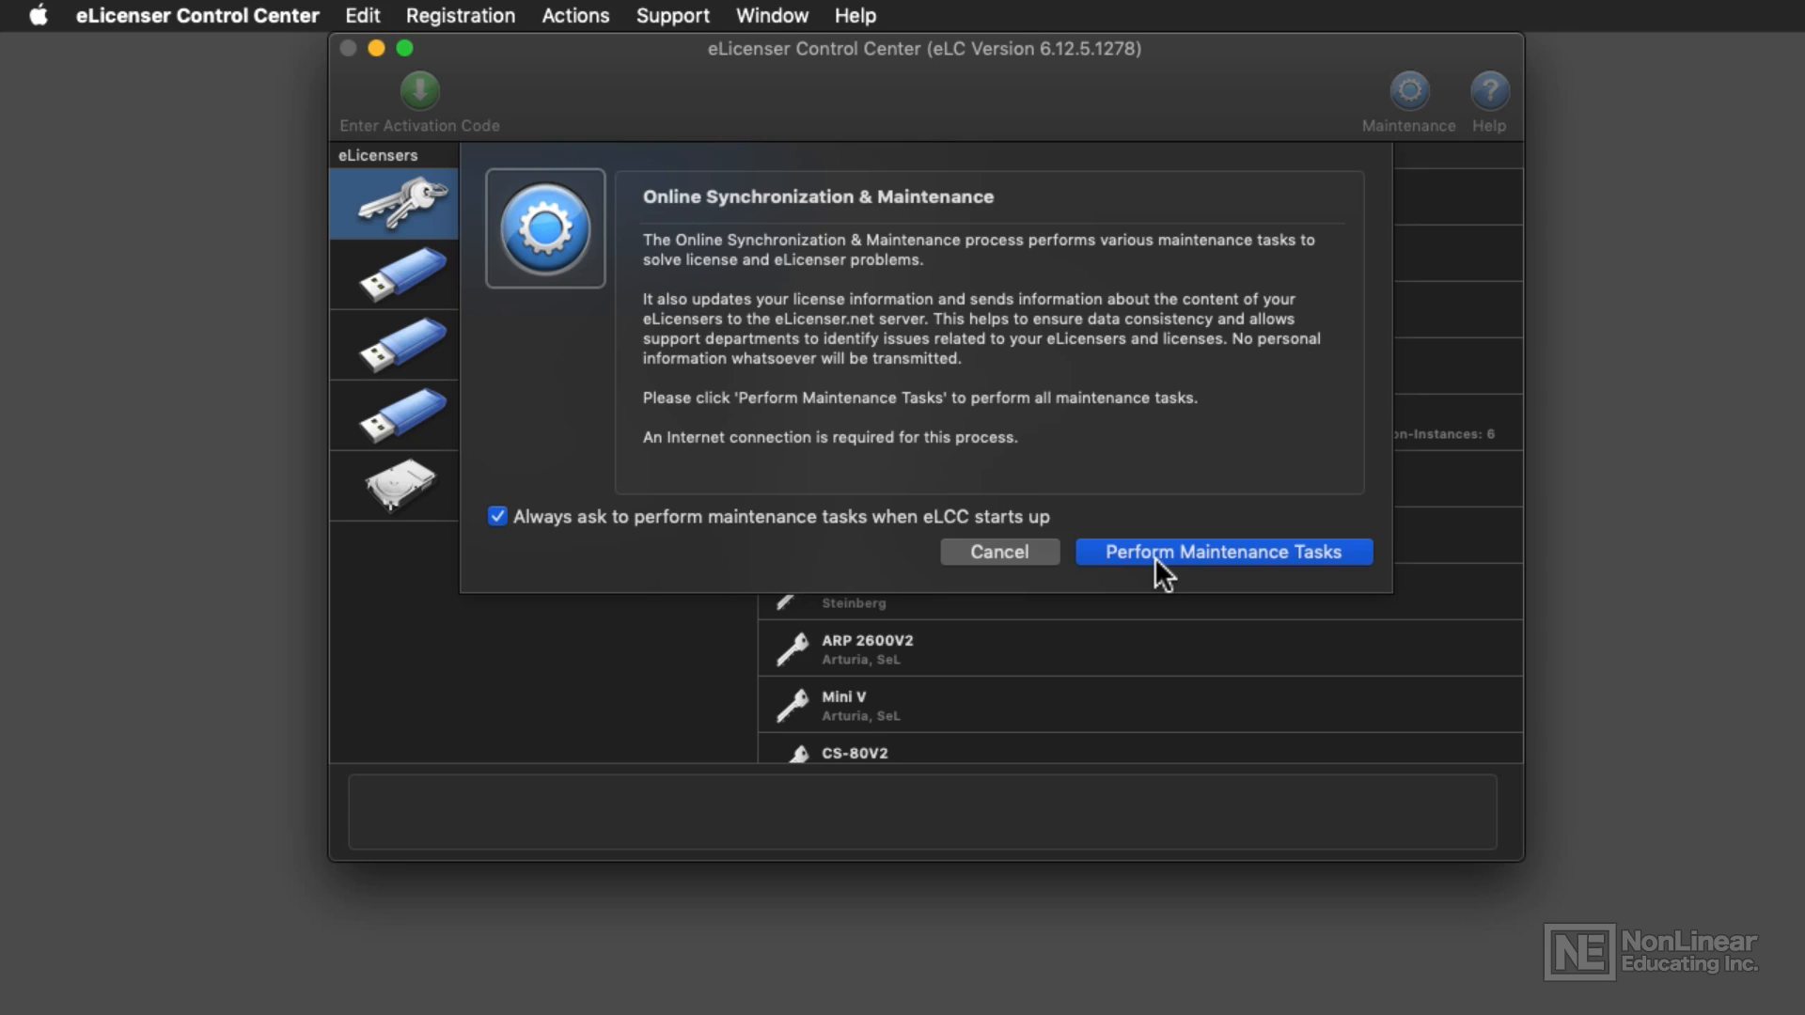
mouse_move(1171, 570)
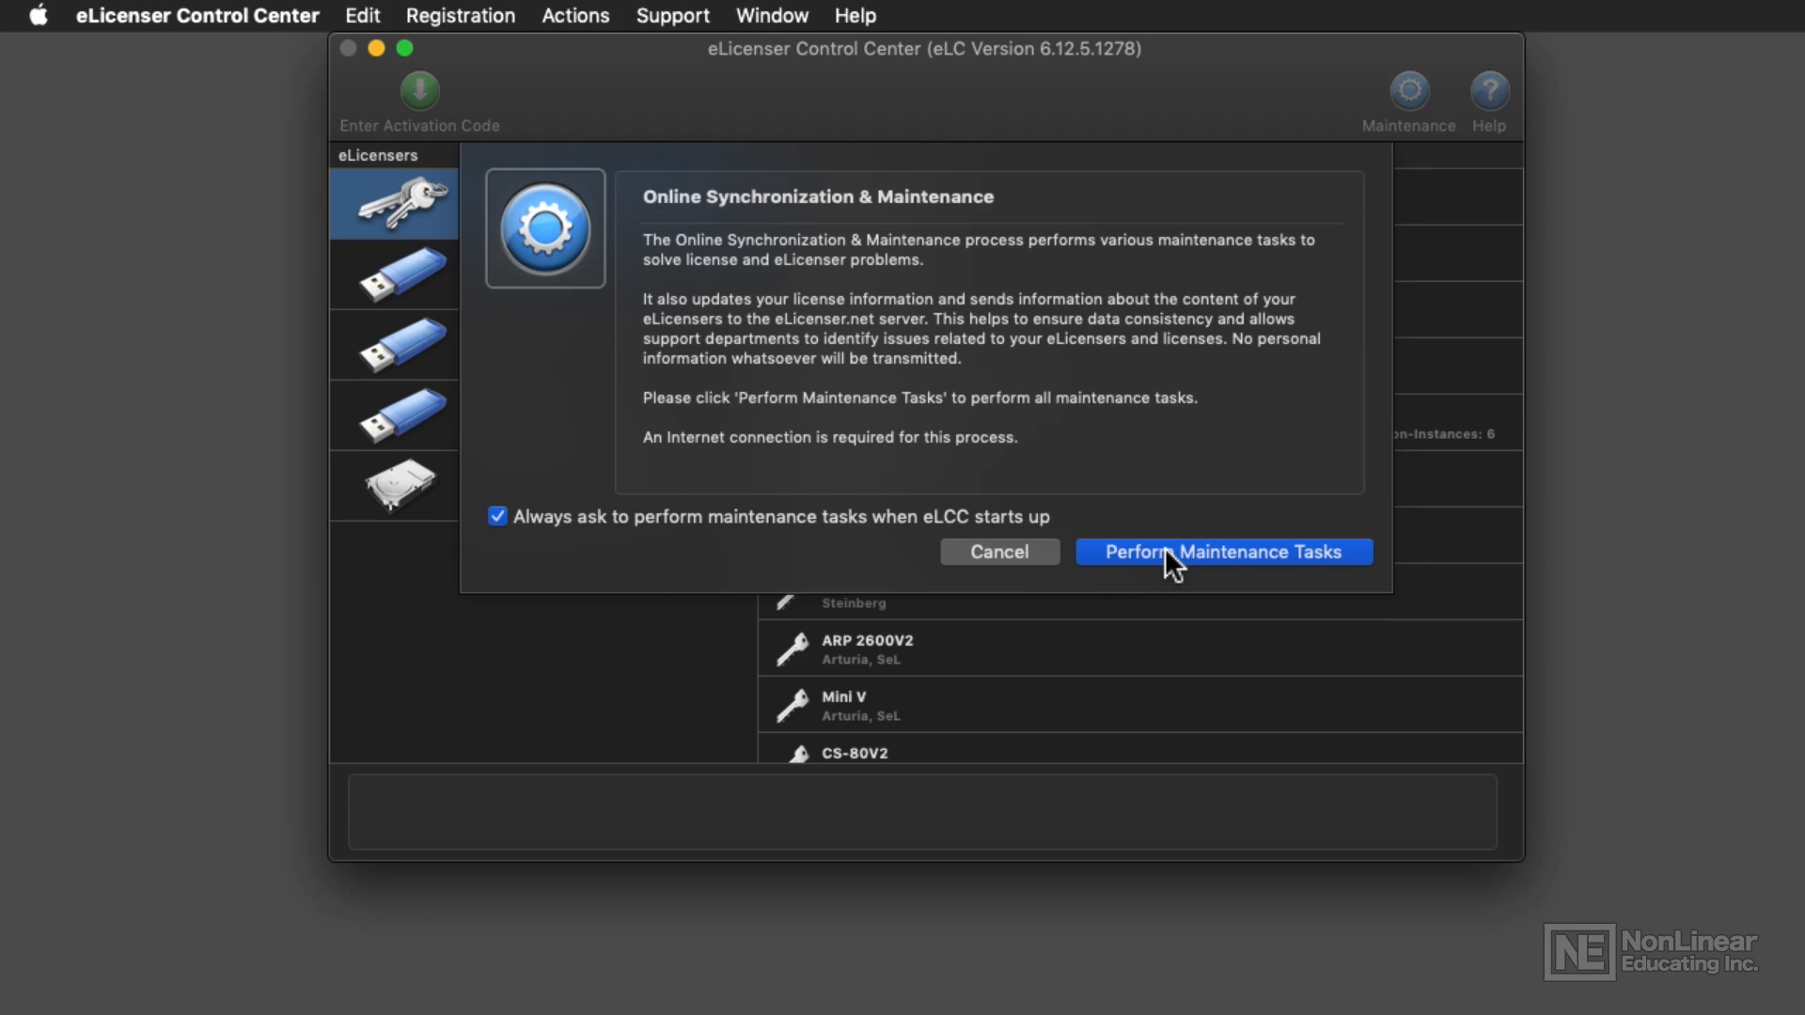
click(497, 515)
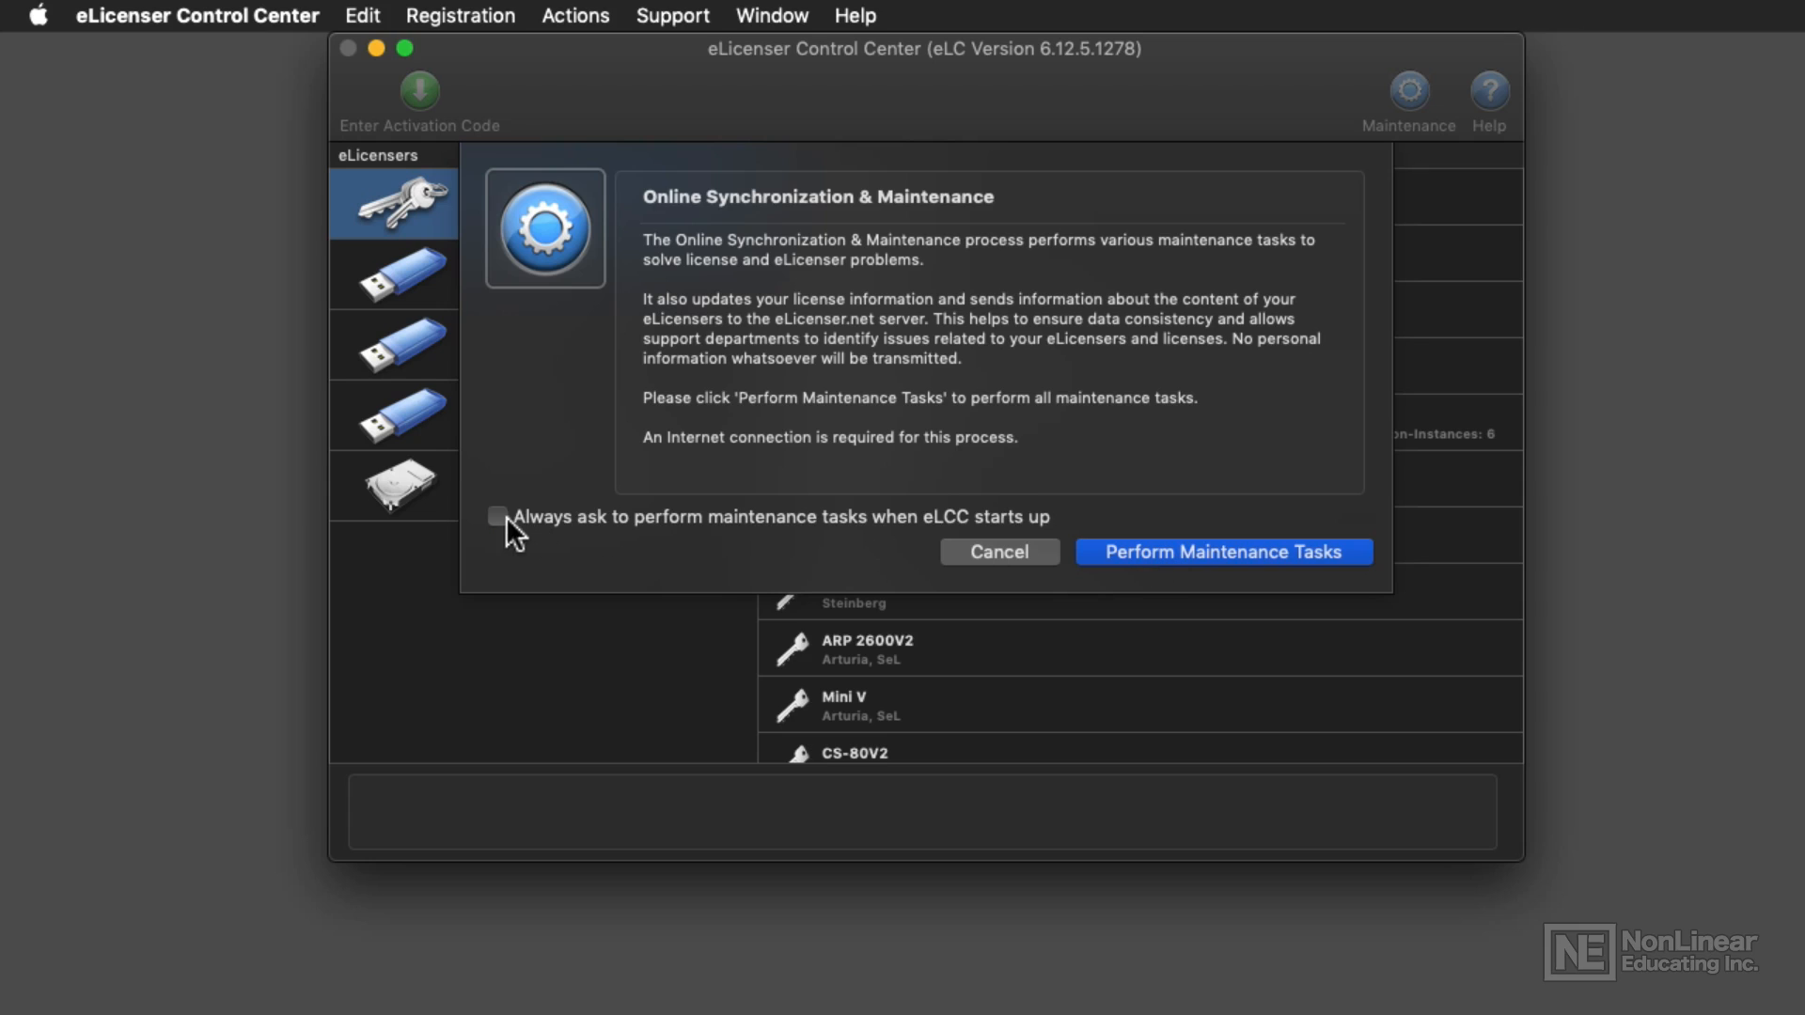
mouse_move(972, 568)
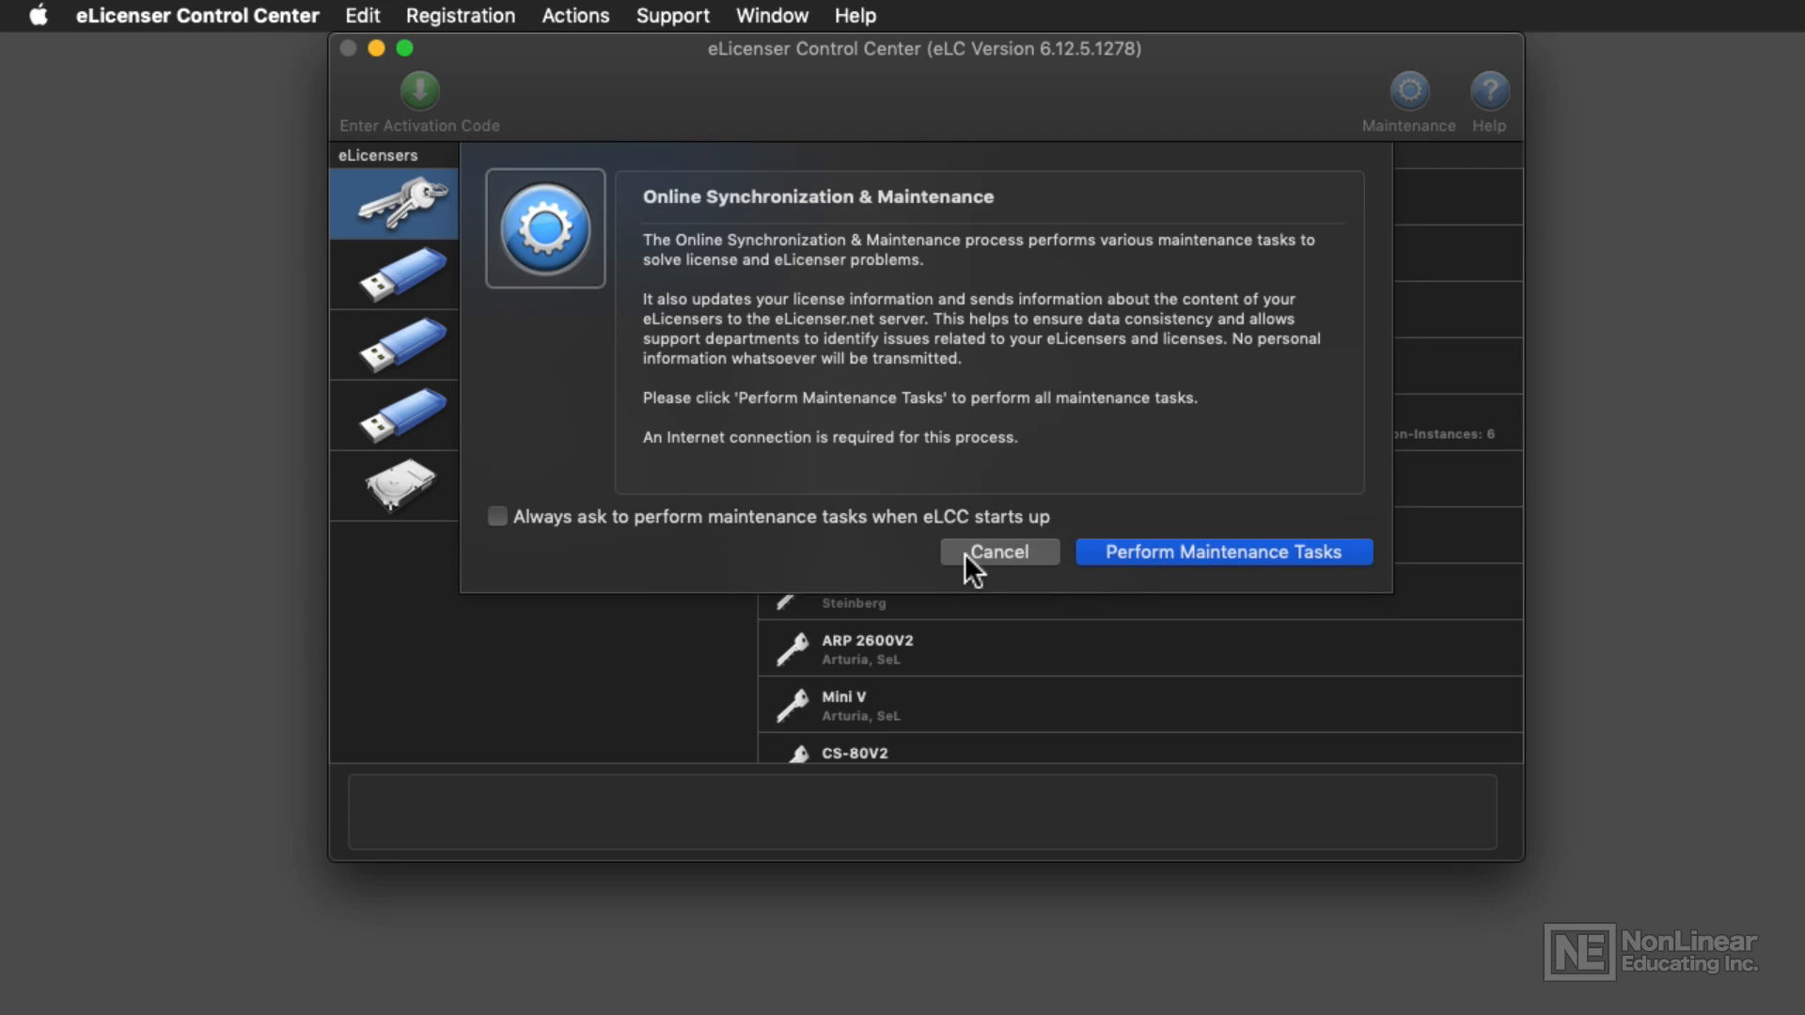
- Cancel the Online Synchronization & Maintenance dialog, leaving the My Licenses list showing
click(997, 553)
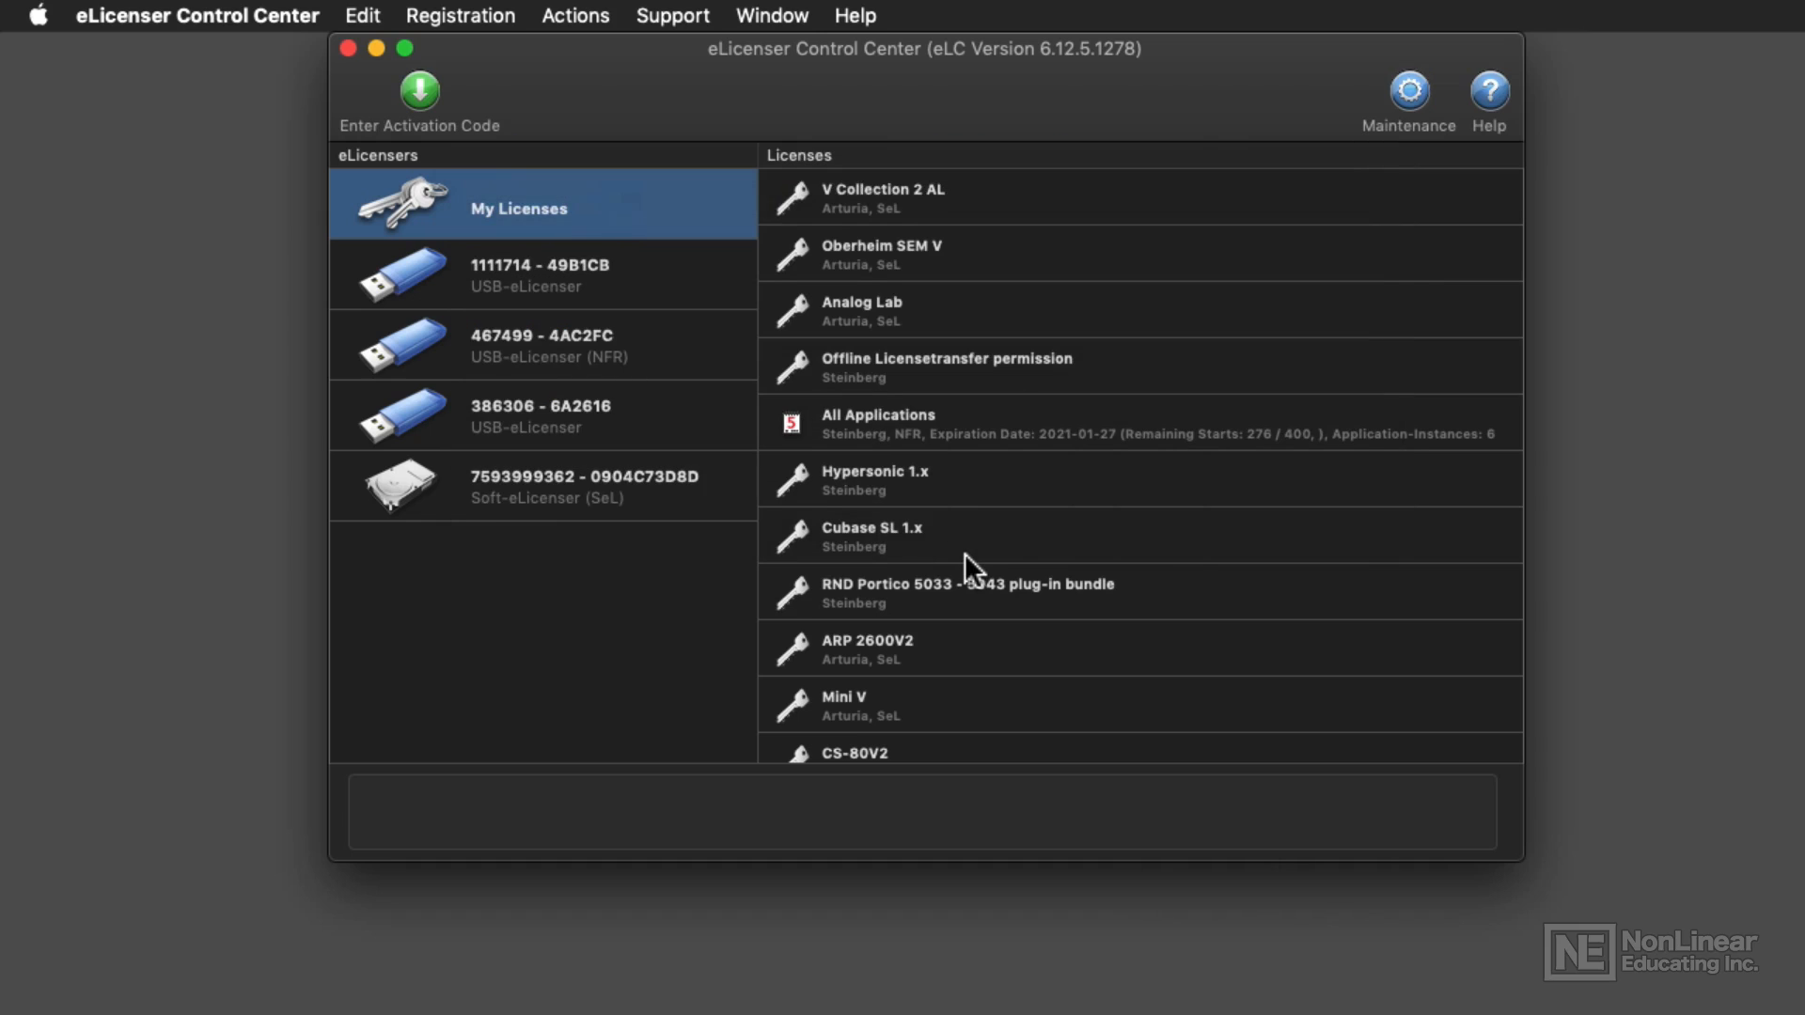
mouse_move(1423, 109)
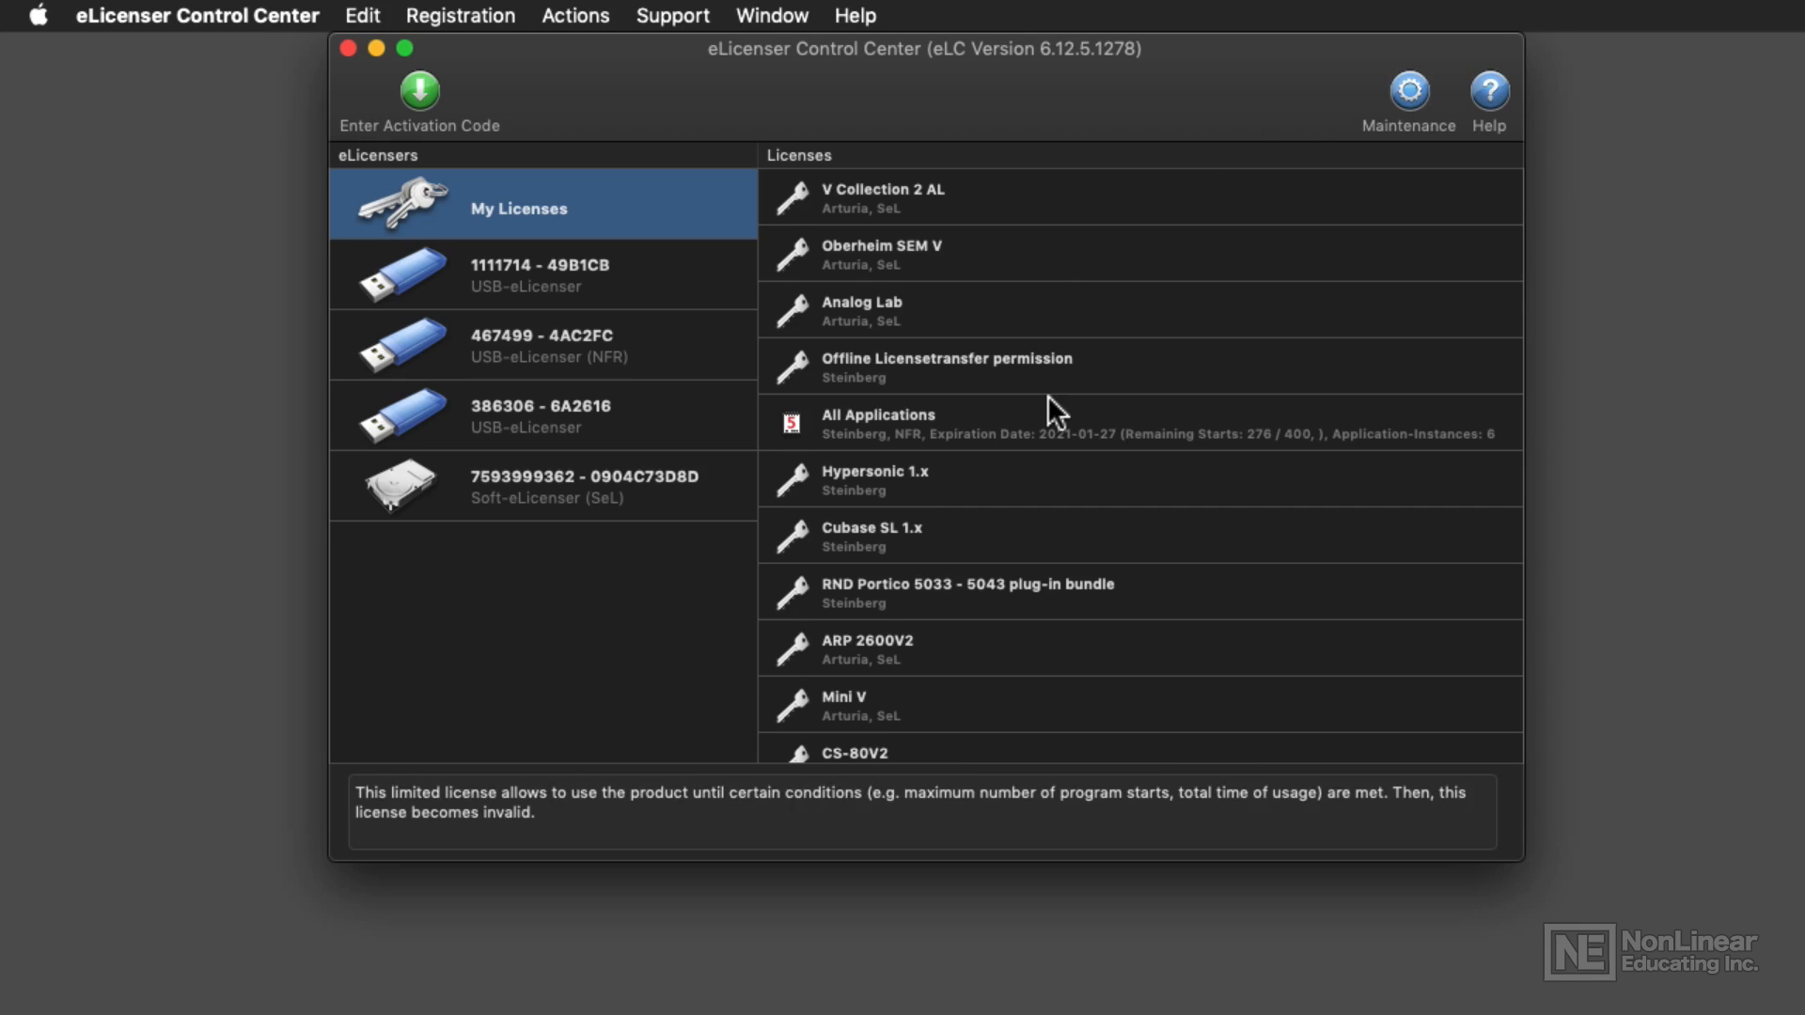
mouse_move(1053, 412)
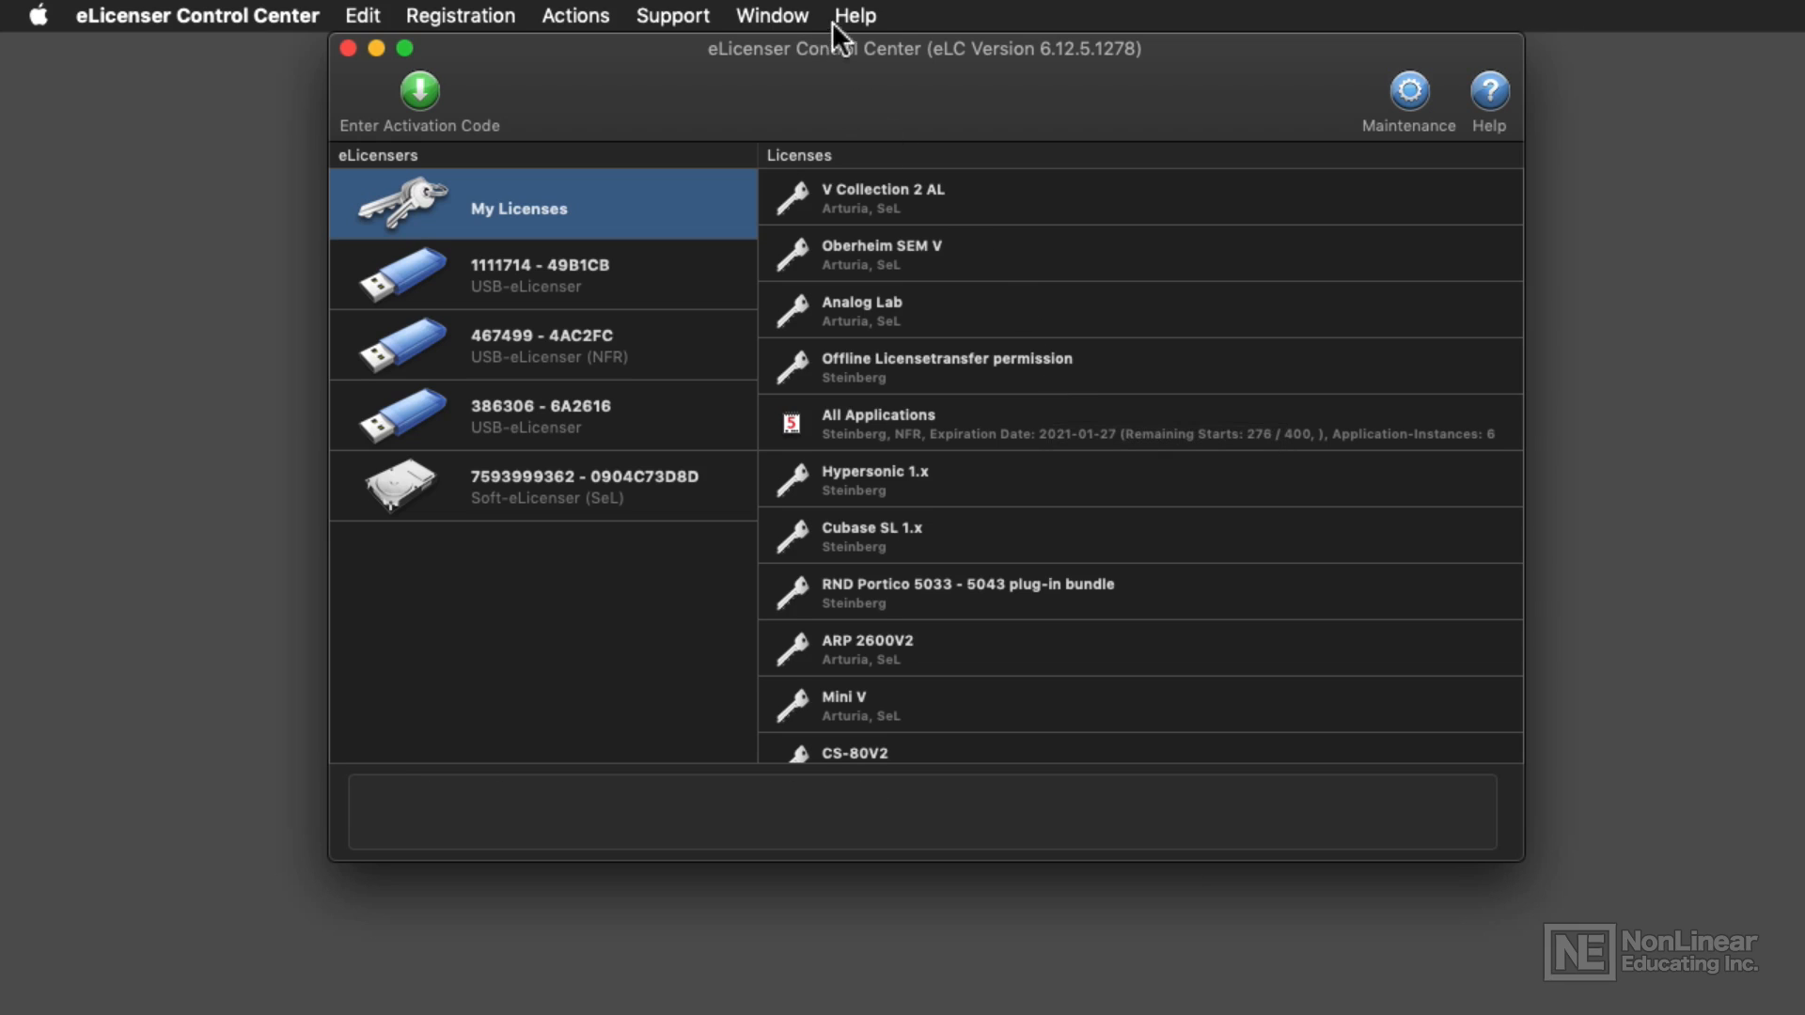
- Use Help > Download latest eLicenser Control Installer to reach the r.steinberg.net redirect page in Safari
click(853, 15)
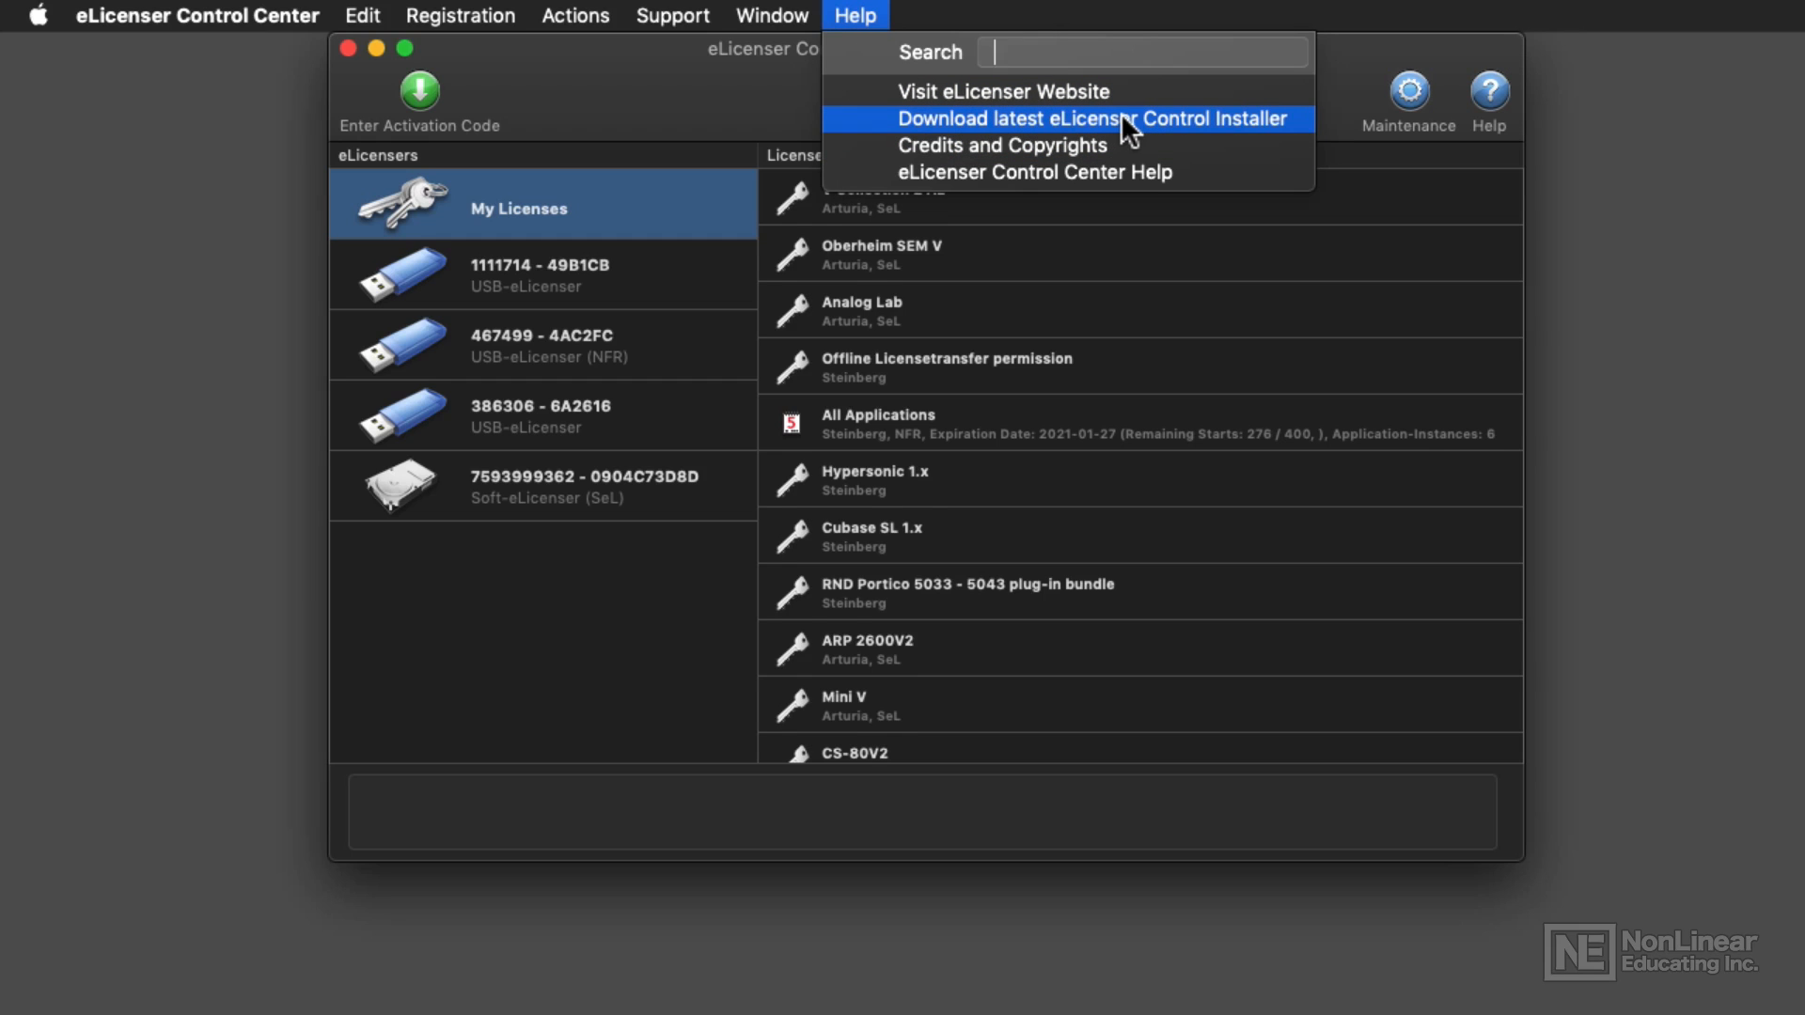
click(1093, 119)
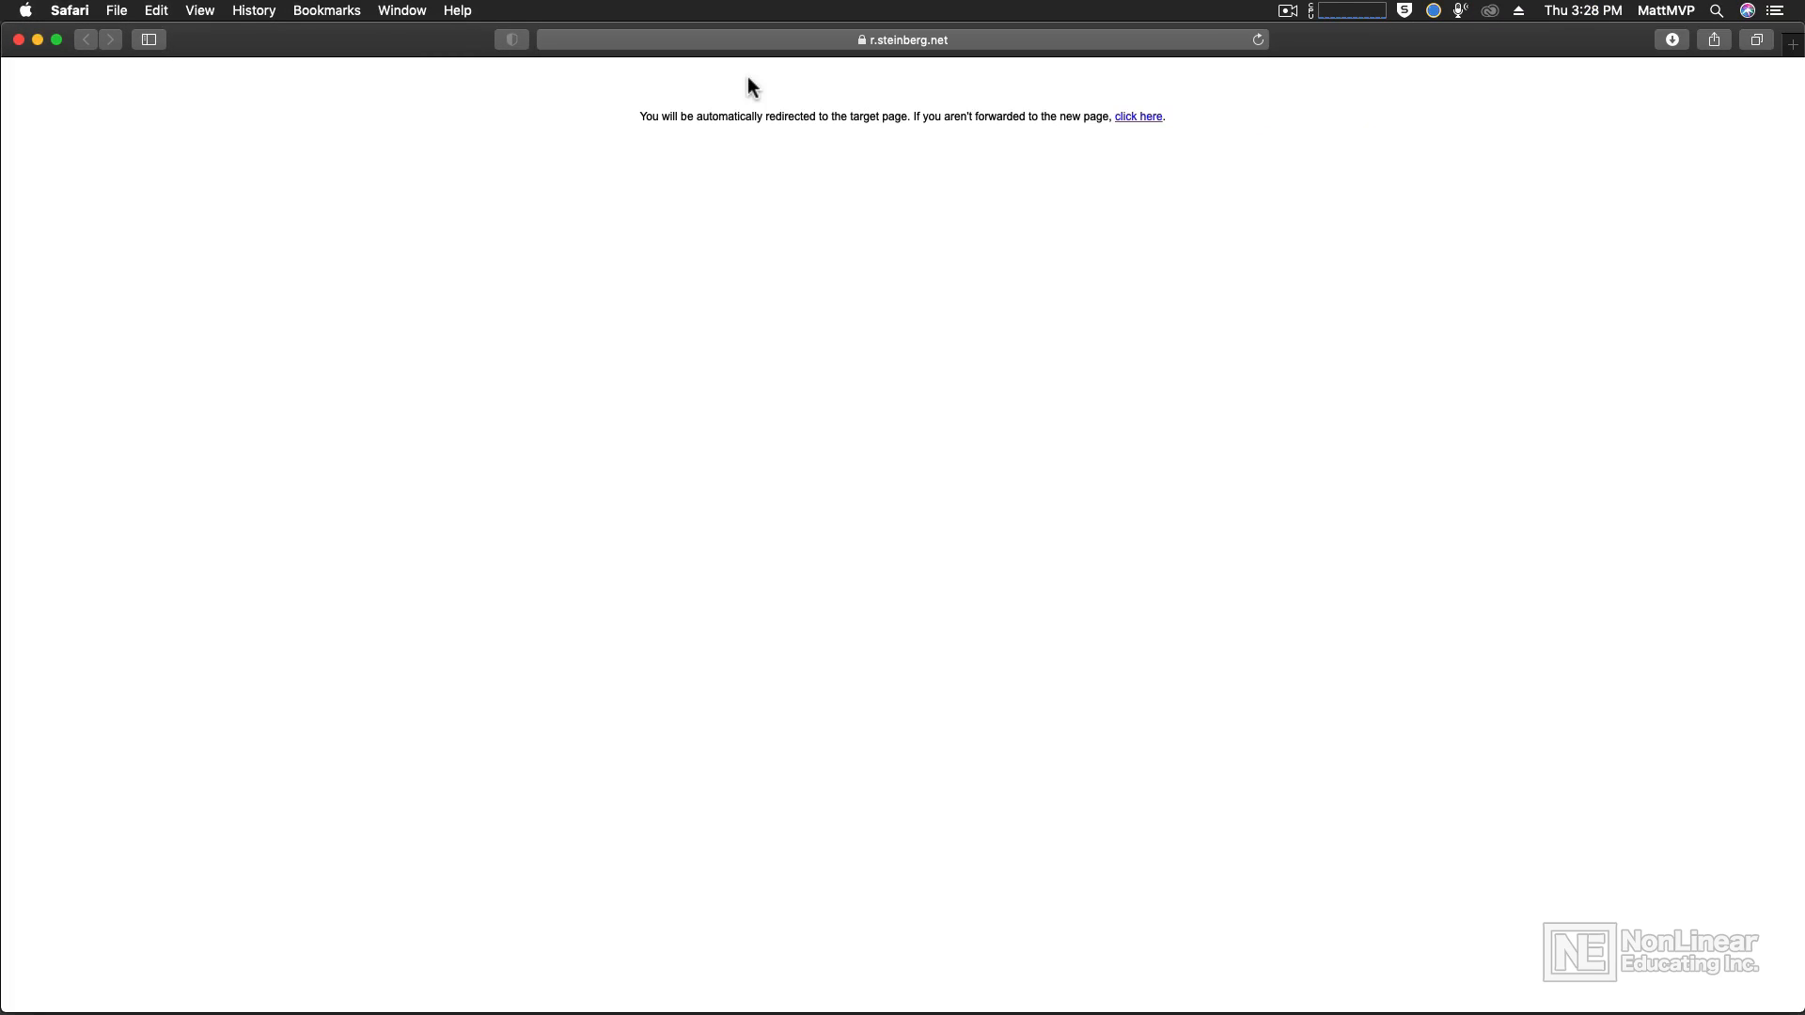
mouse_move(1429, 739)
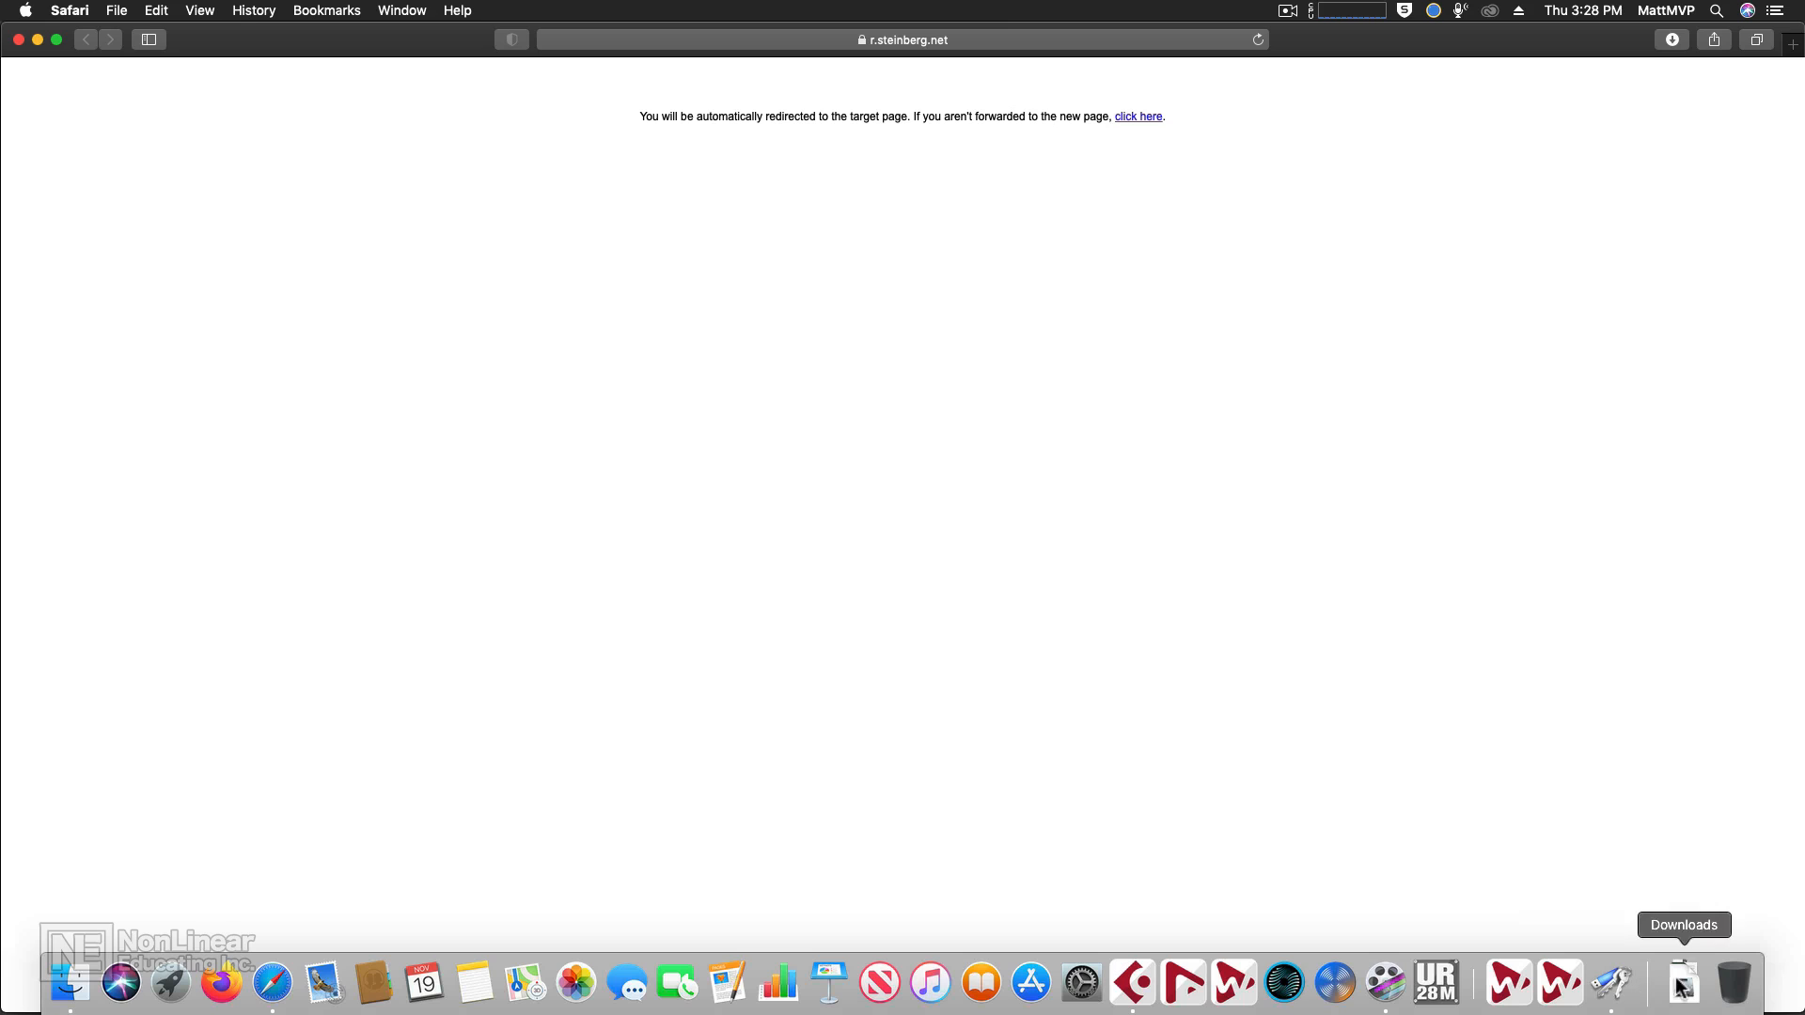
click(1681, 982)
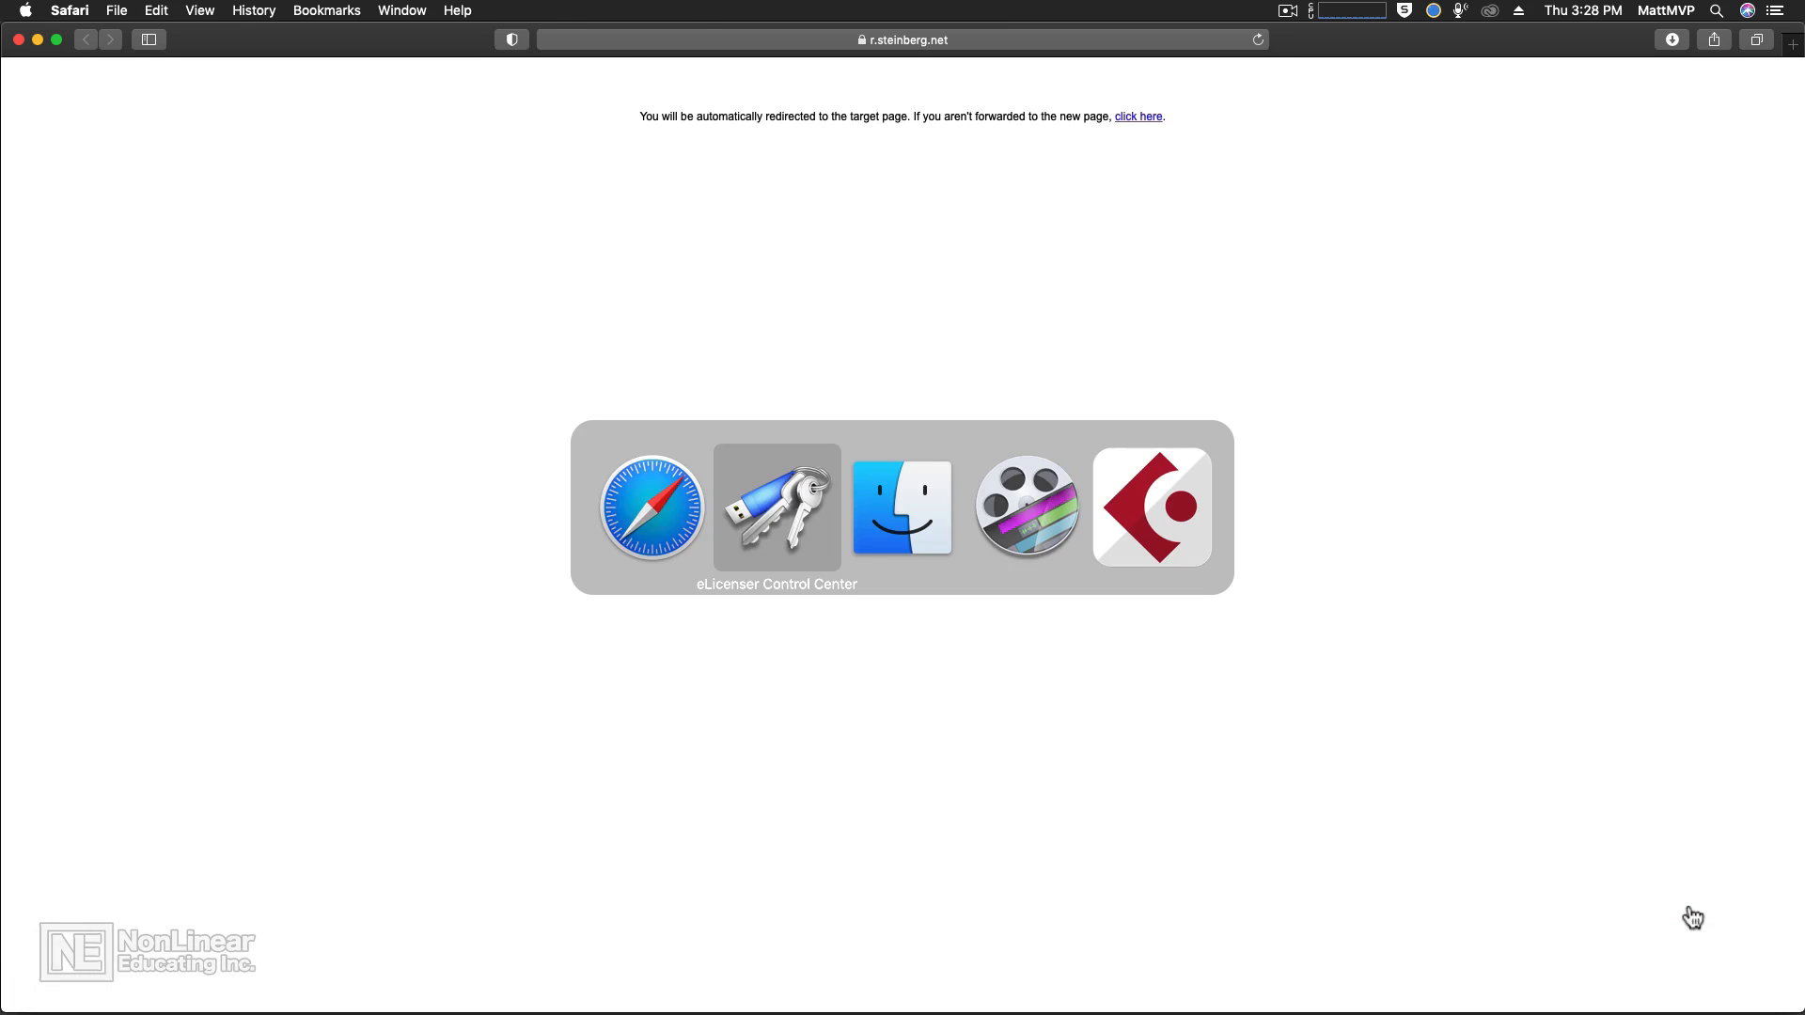
- Switch to Cubase, close the Steinberg Hub and bring up Hub > Support with Download latest eLCC Software
click(776, 506)
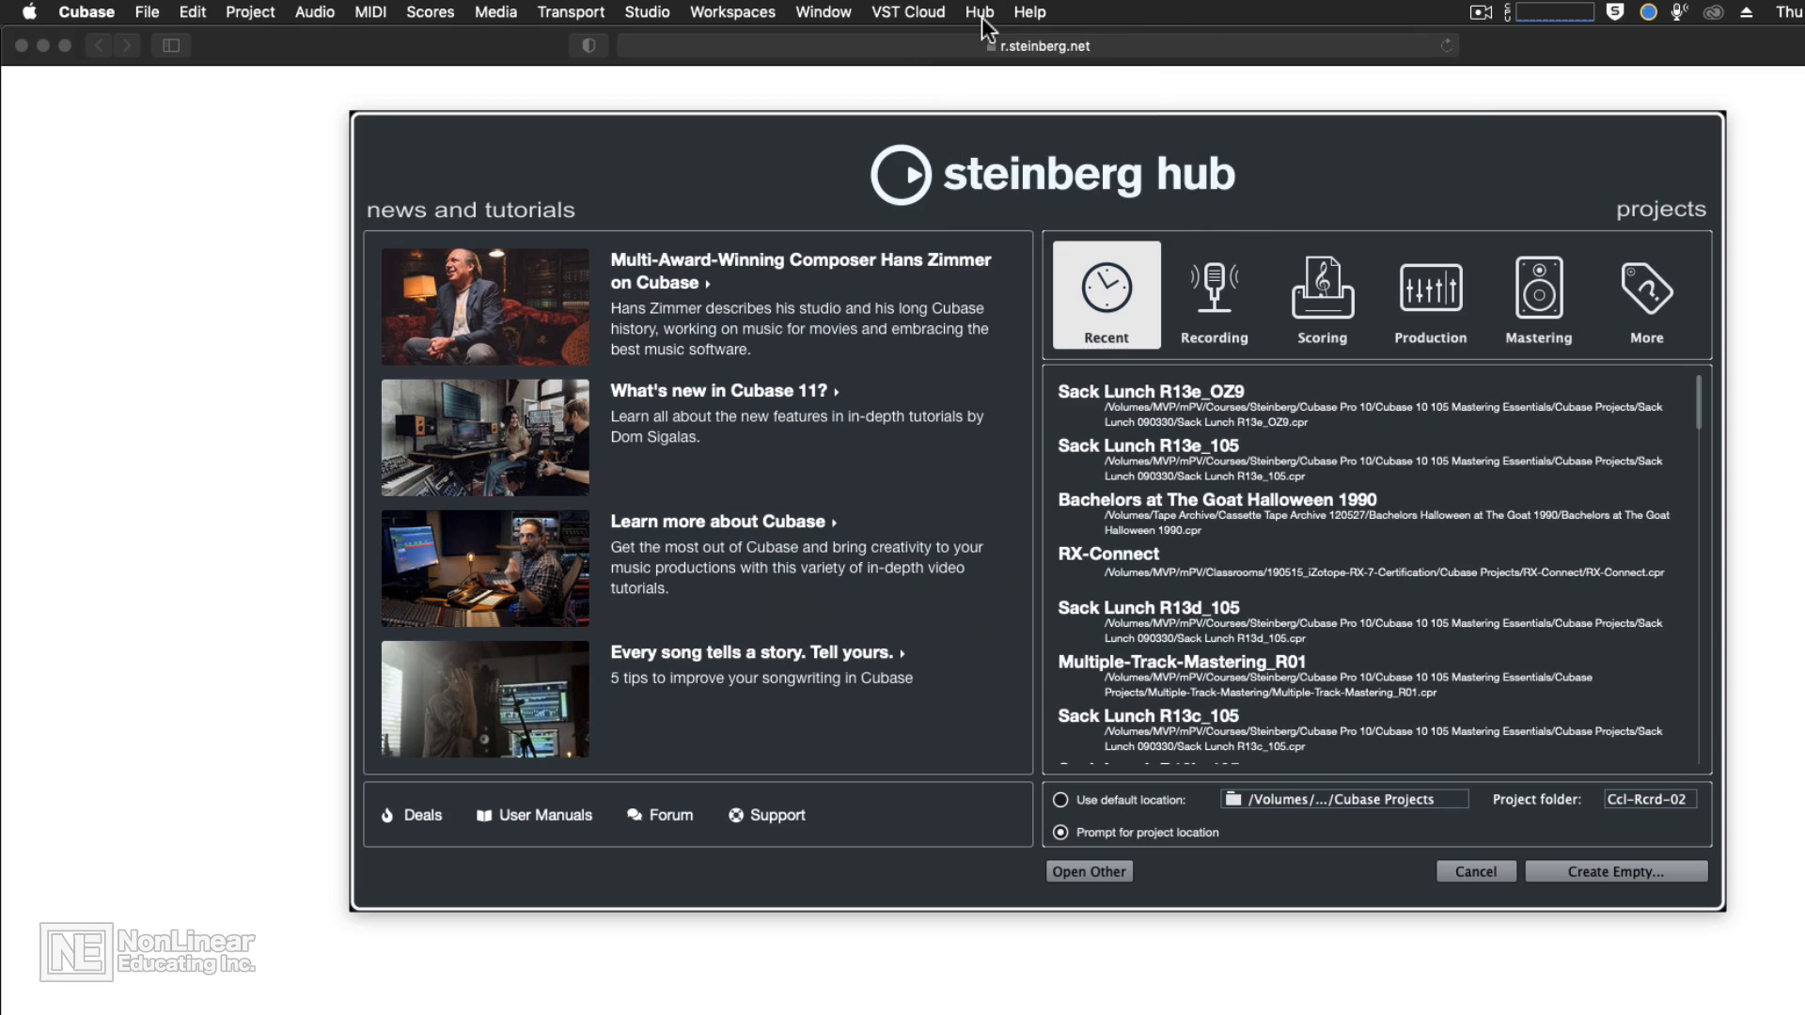
mouse_move(1512, 835)
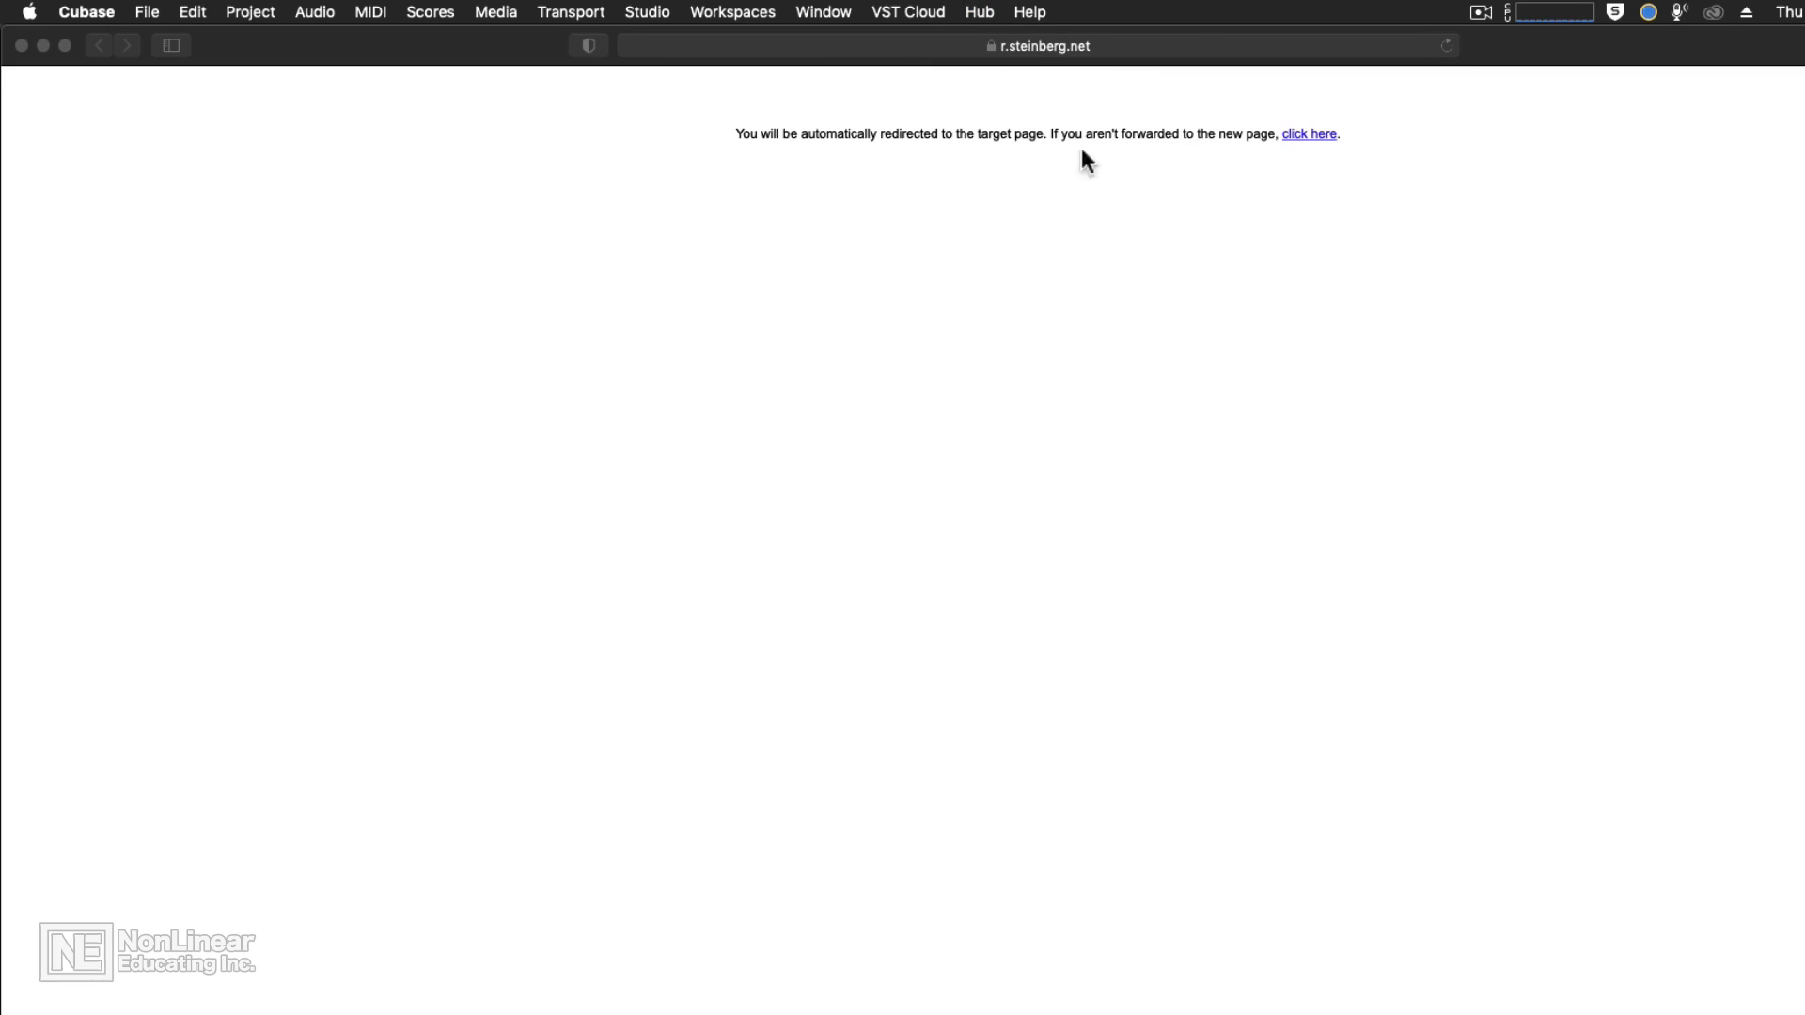
click(978, 11)
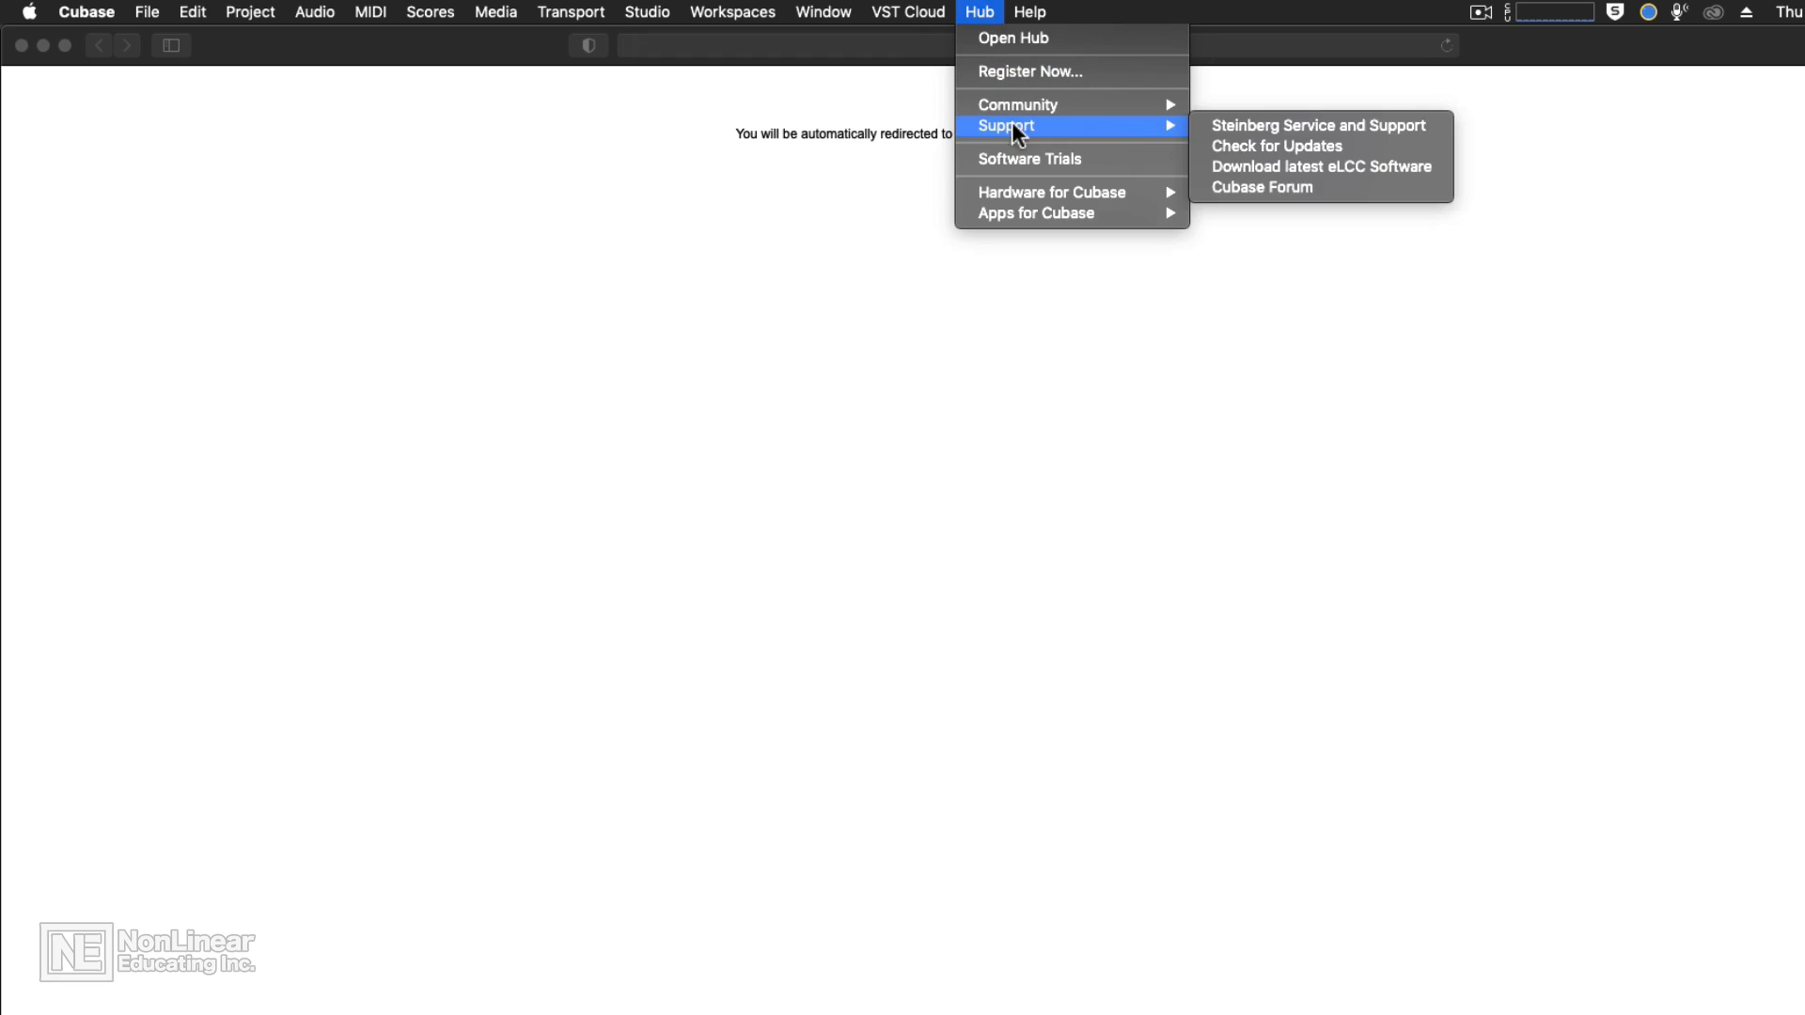
mouse_move(1265, 137)
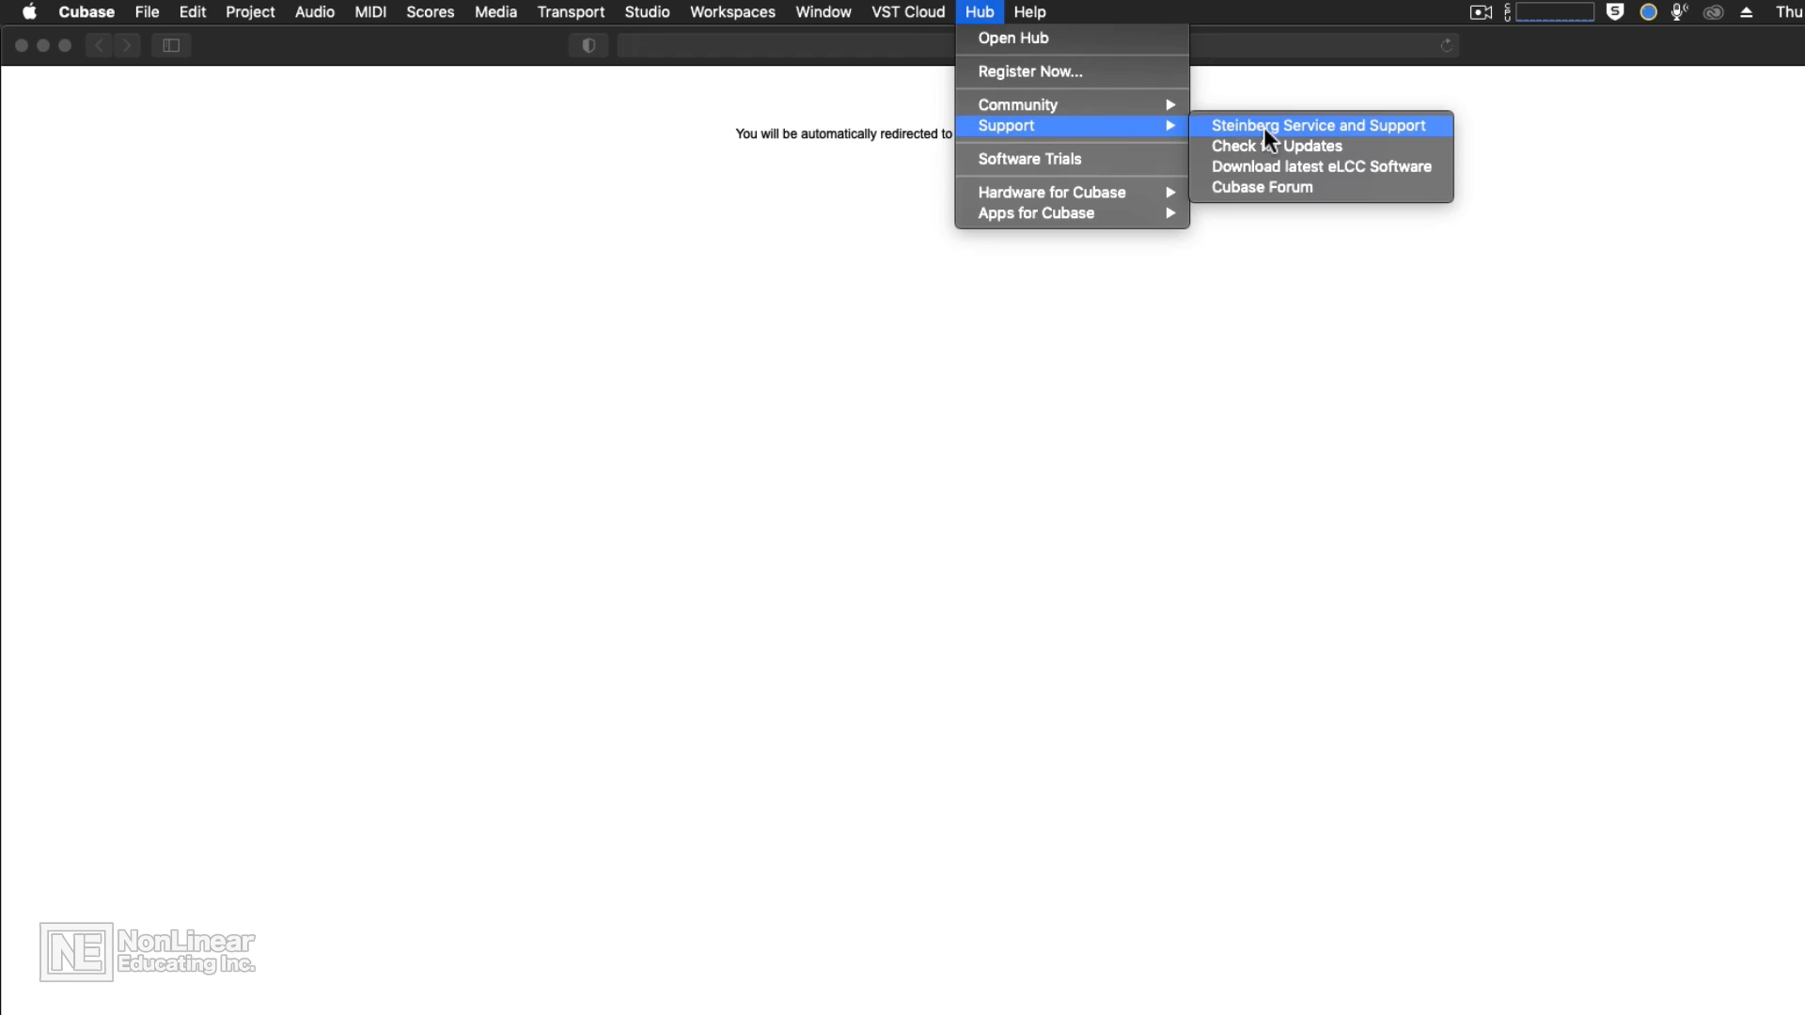
mouse_move(1352, 174)
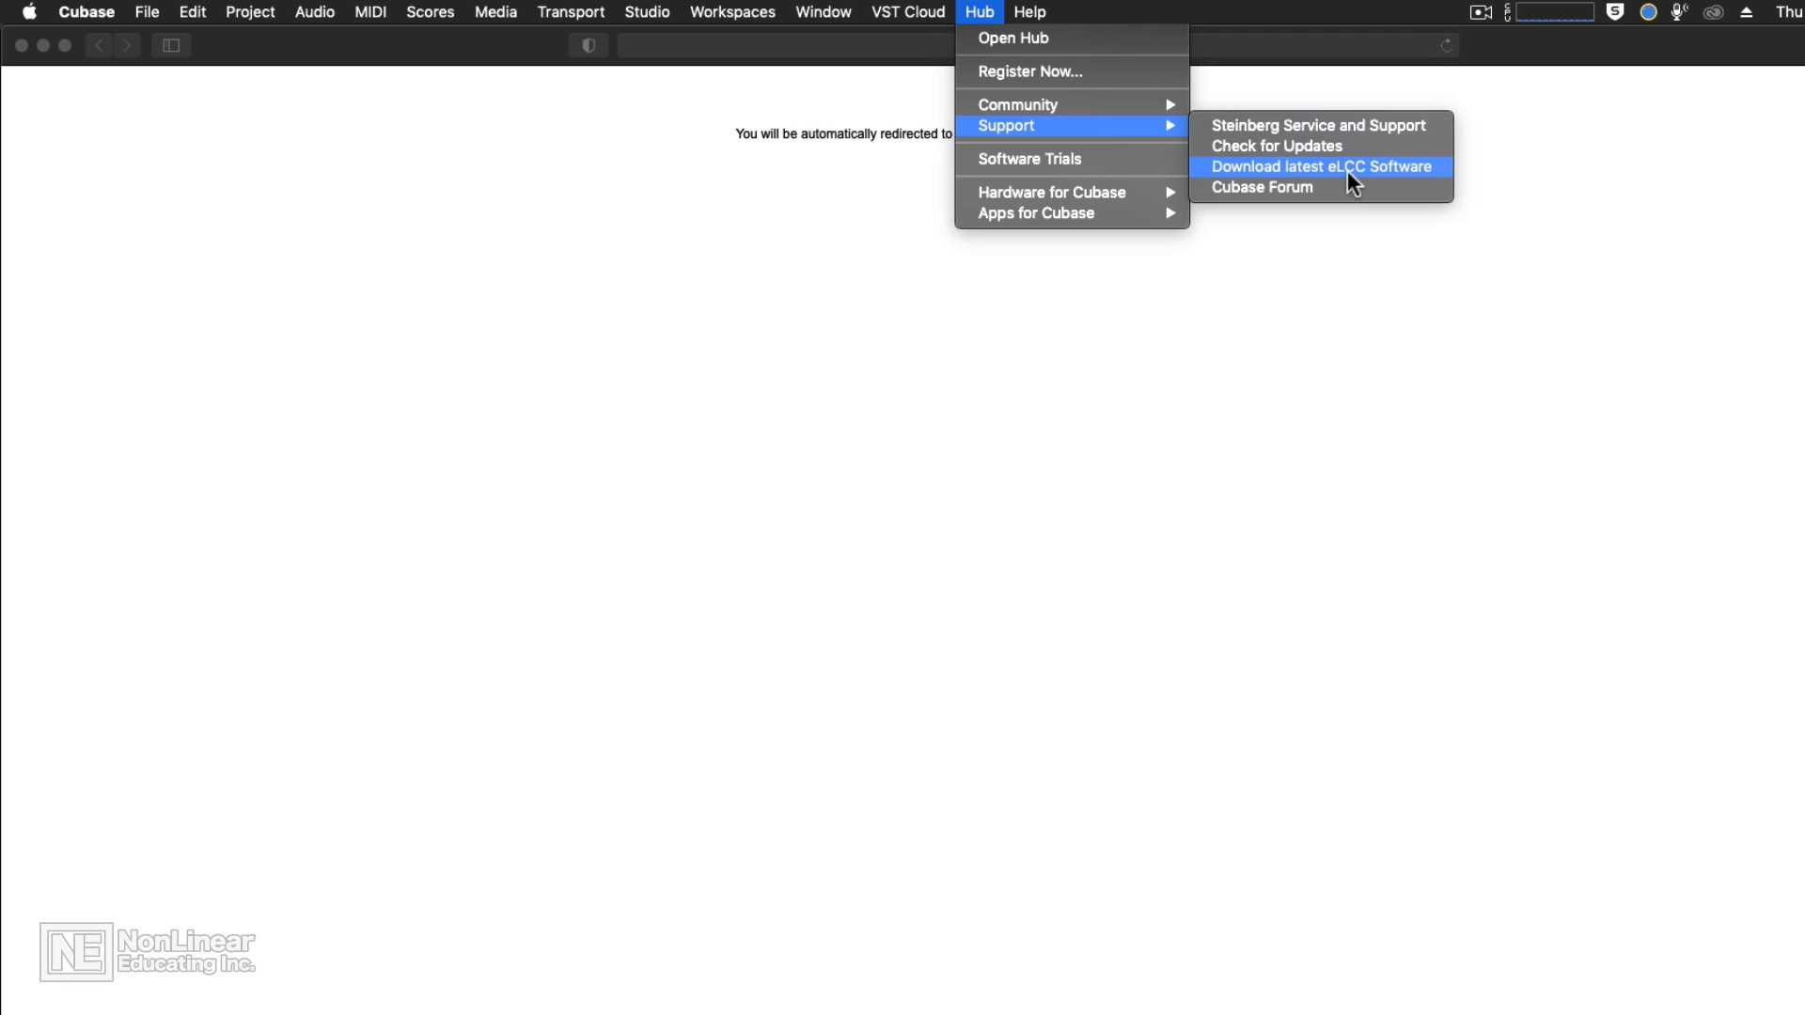
mouse_move(1397, 185)
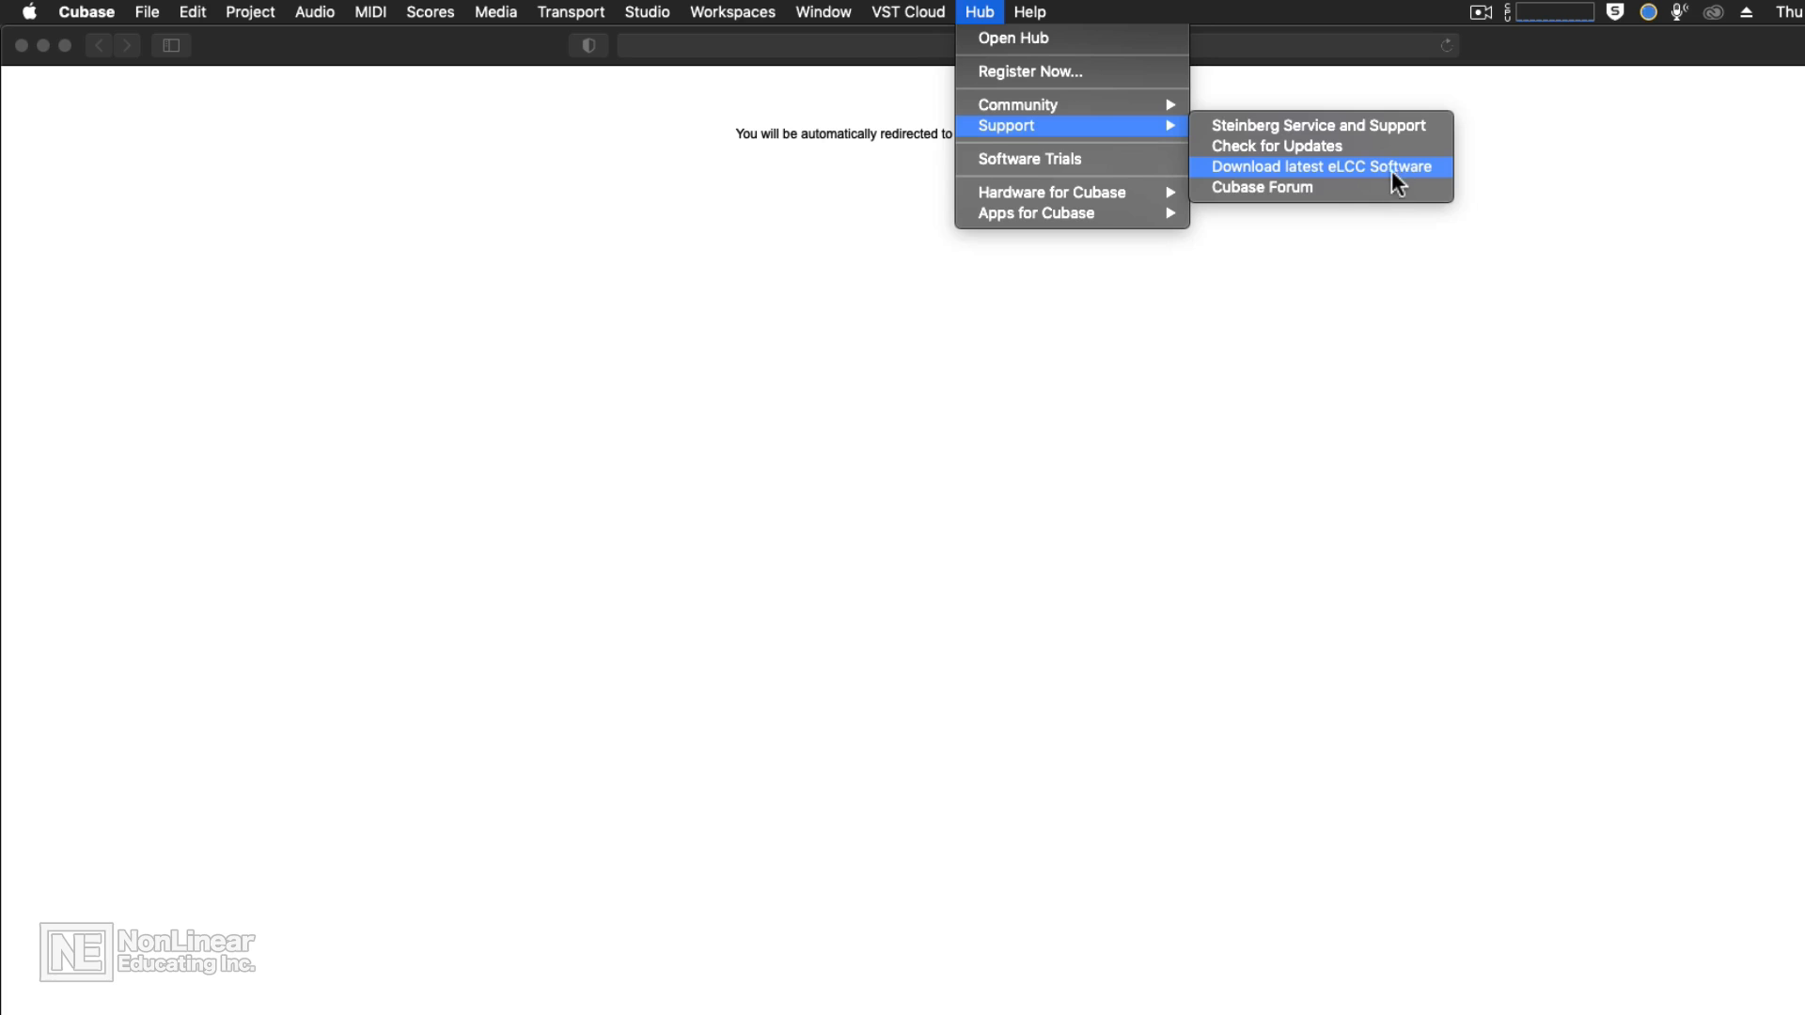
- Reach the steinberg.net eLCC page, accept cookies and show current 6.12.5.1279 Mac and Windows downloads
click(1320, 167)
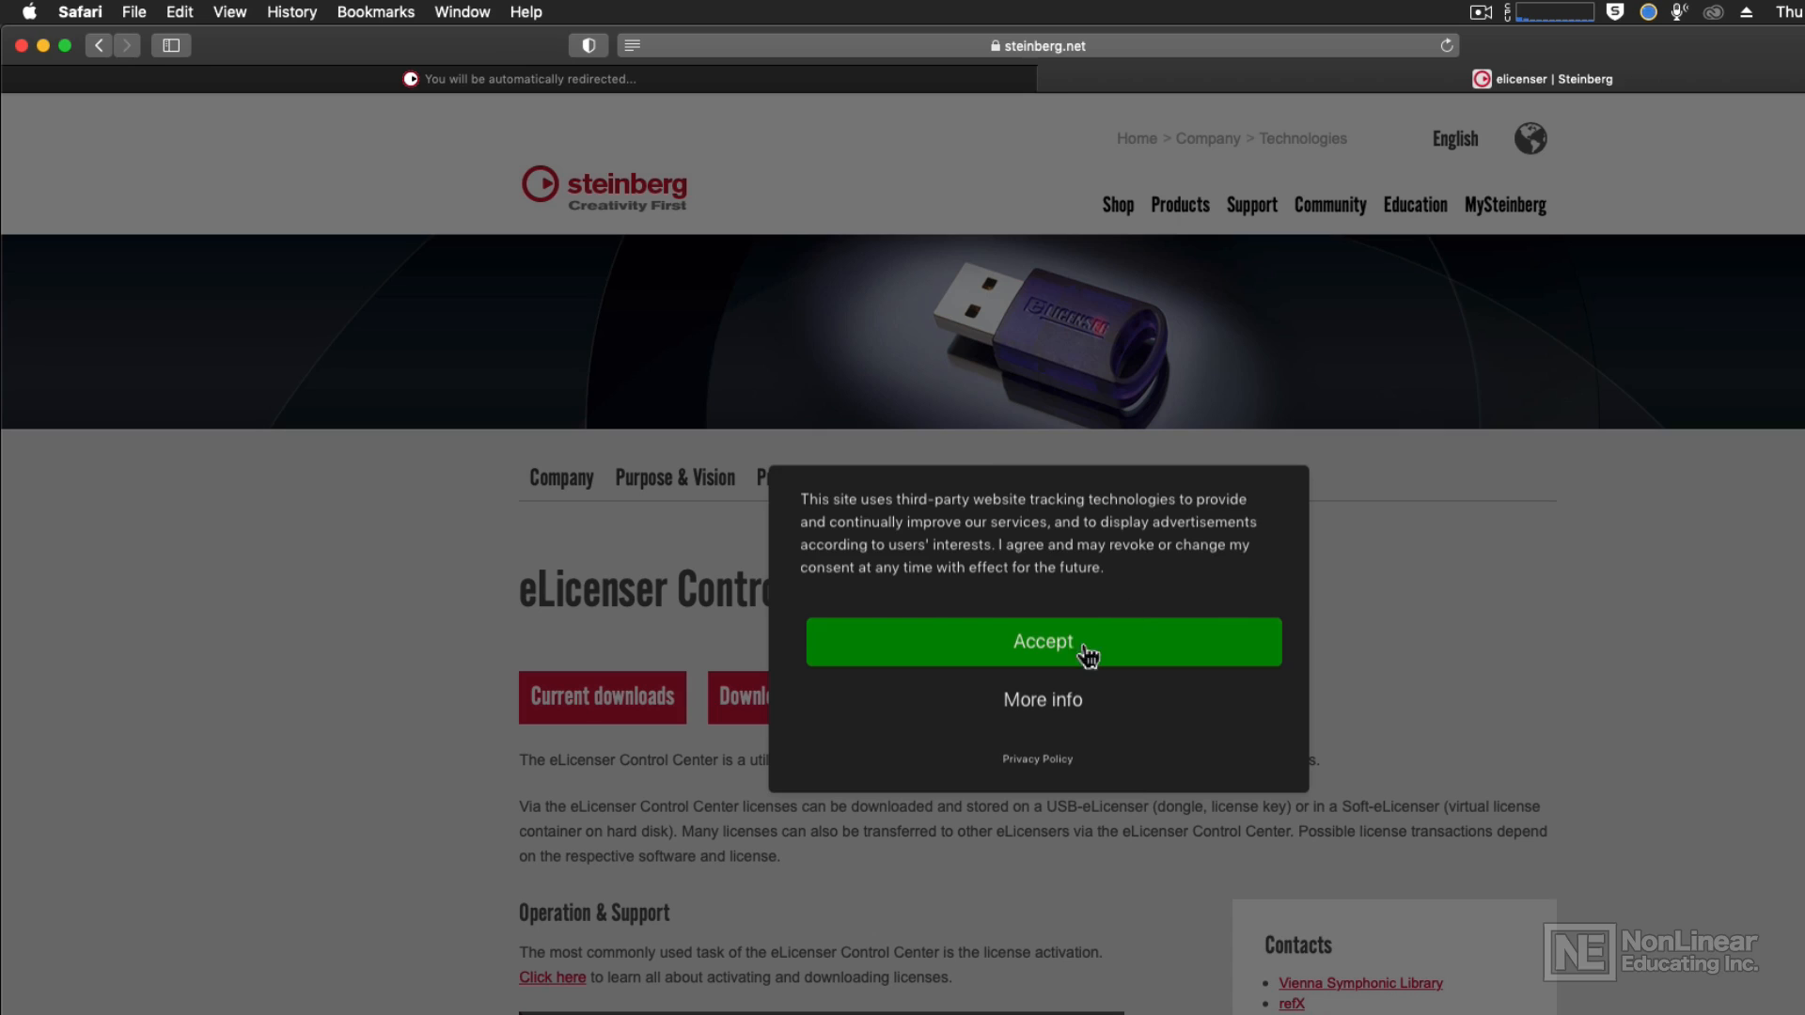
click(1039, 642)
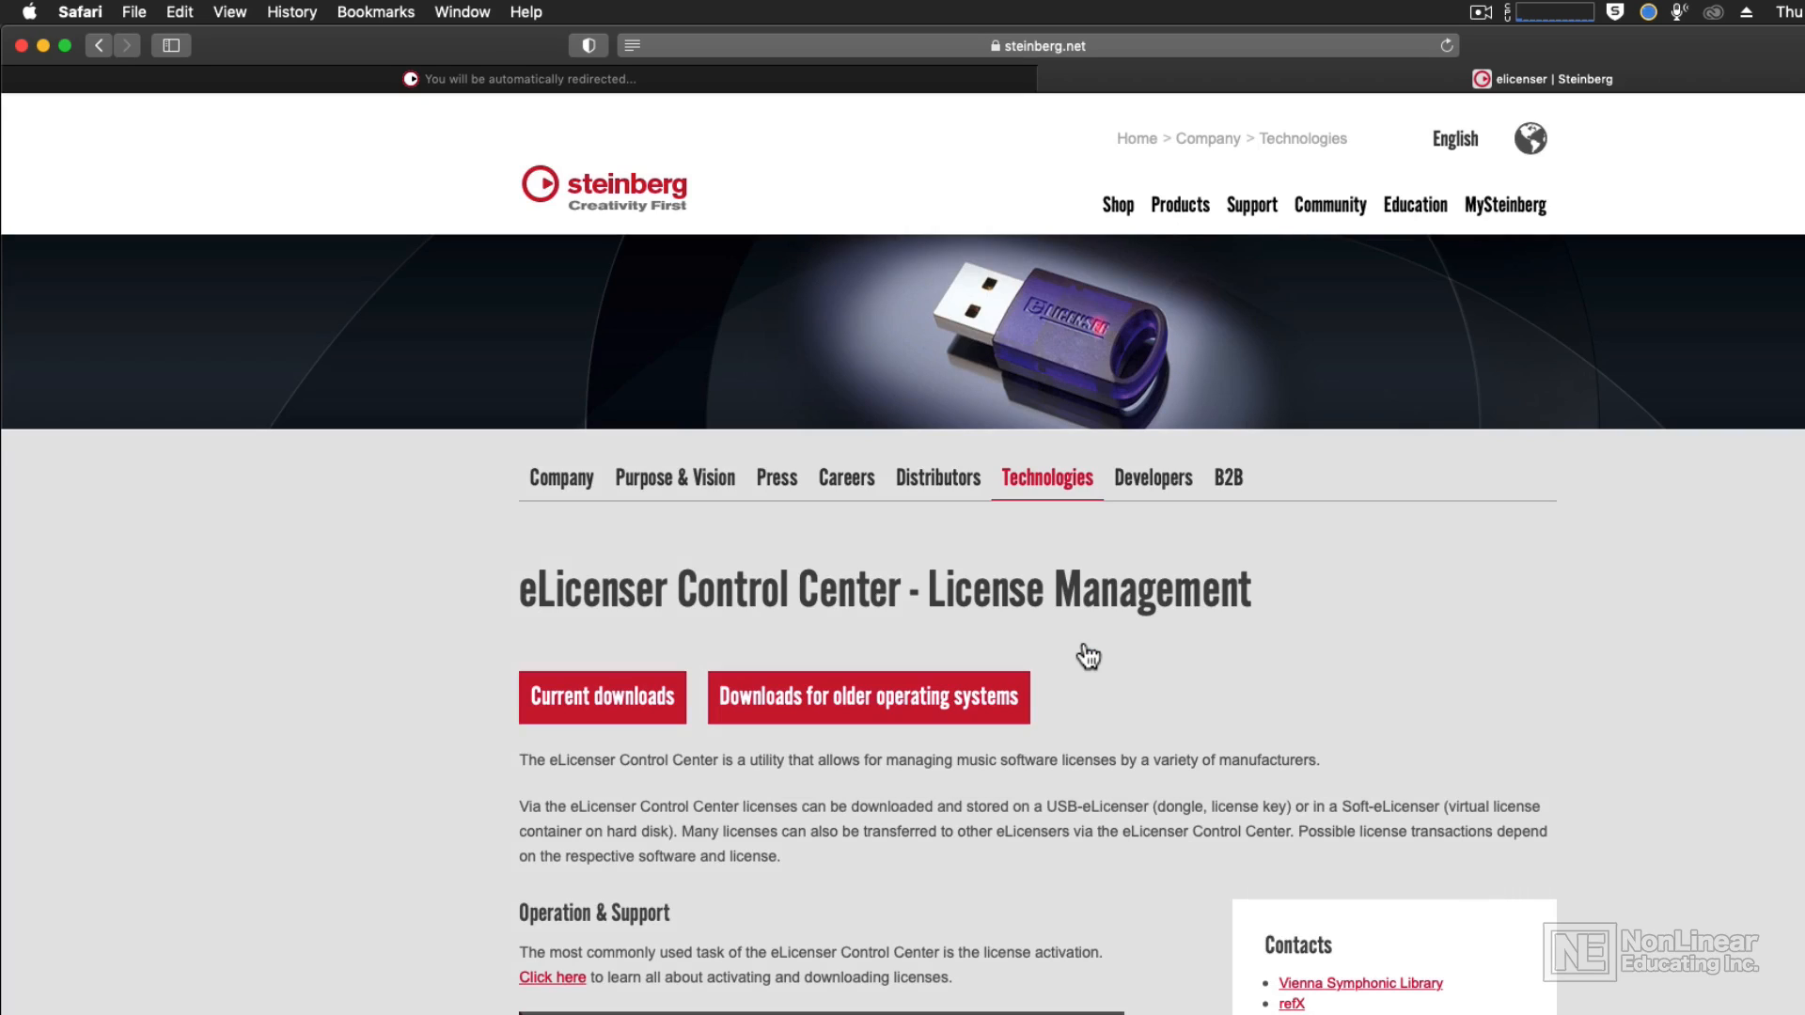
scroll(down, 3)
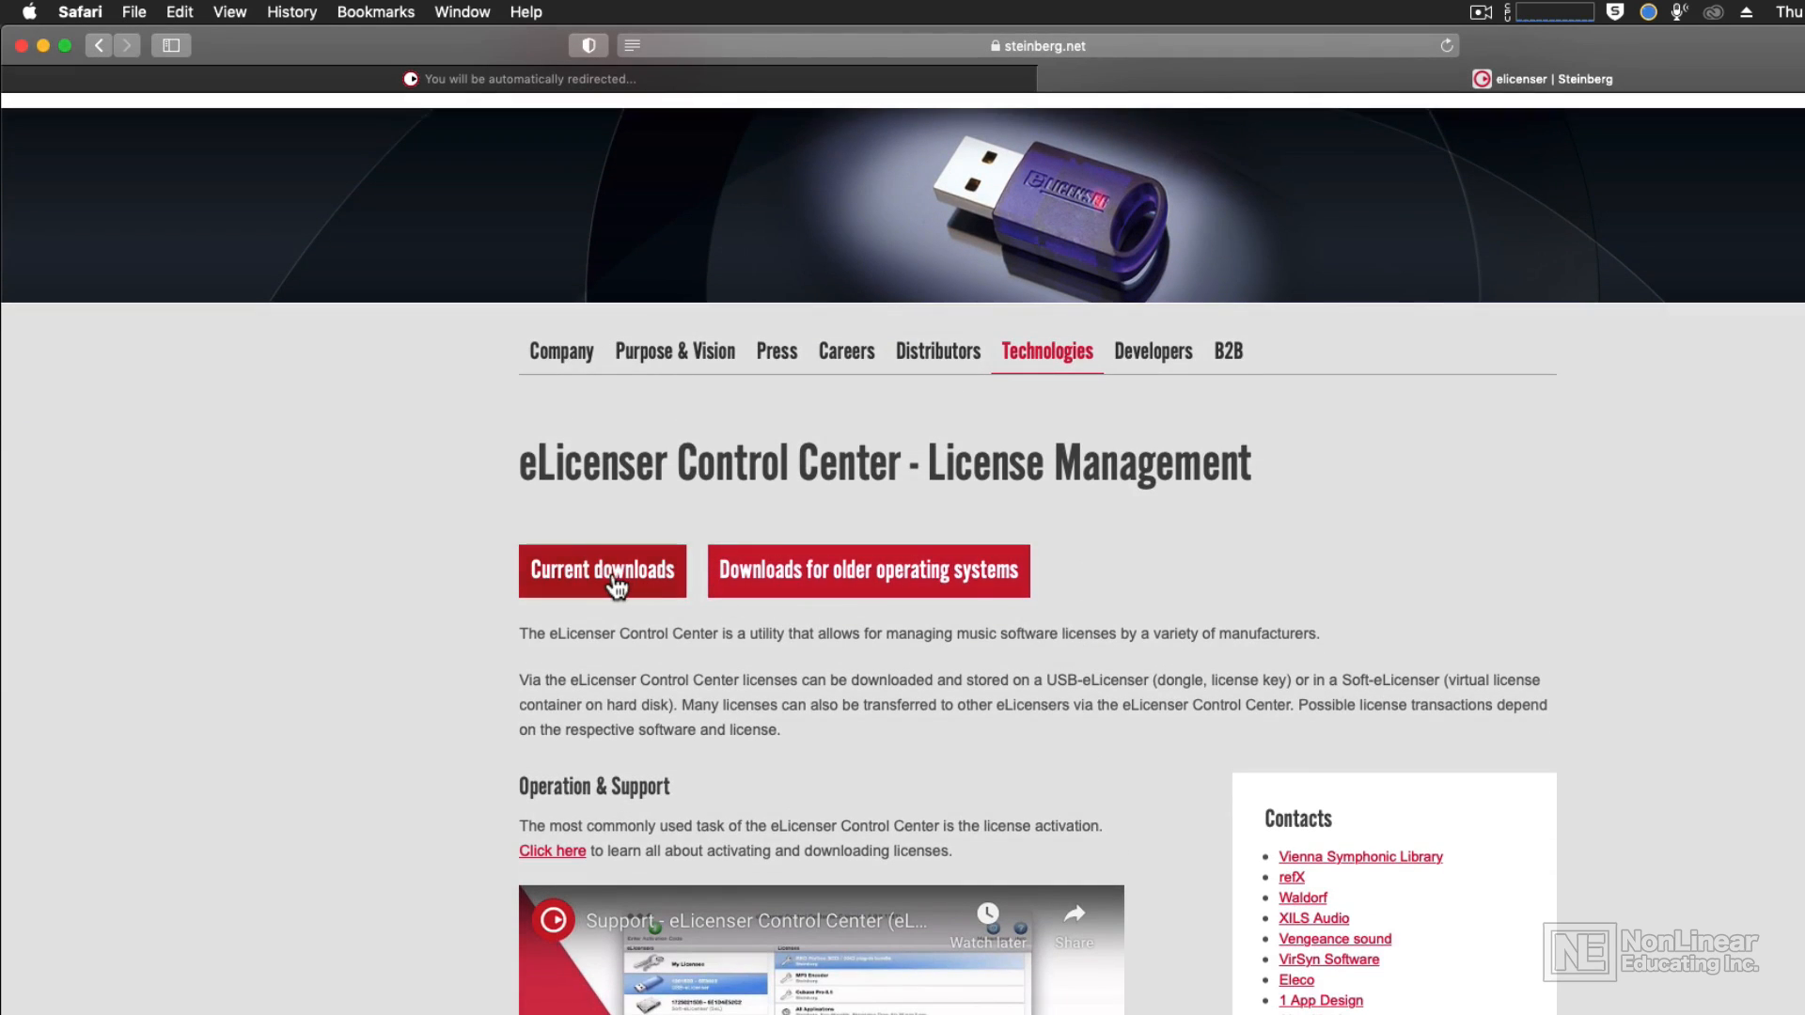
click(602, 569)
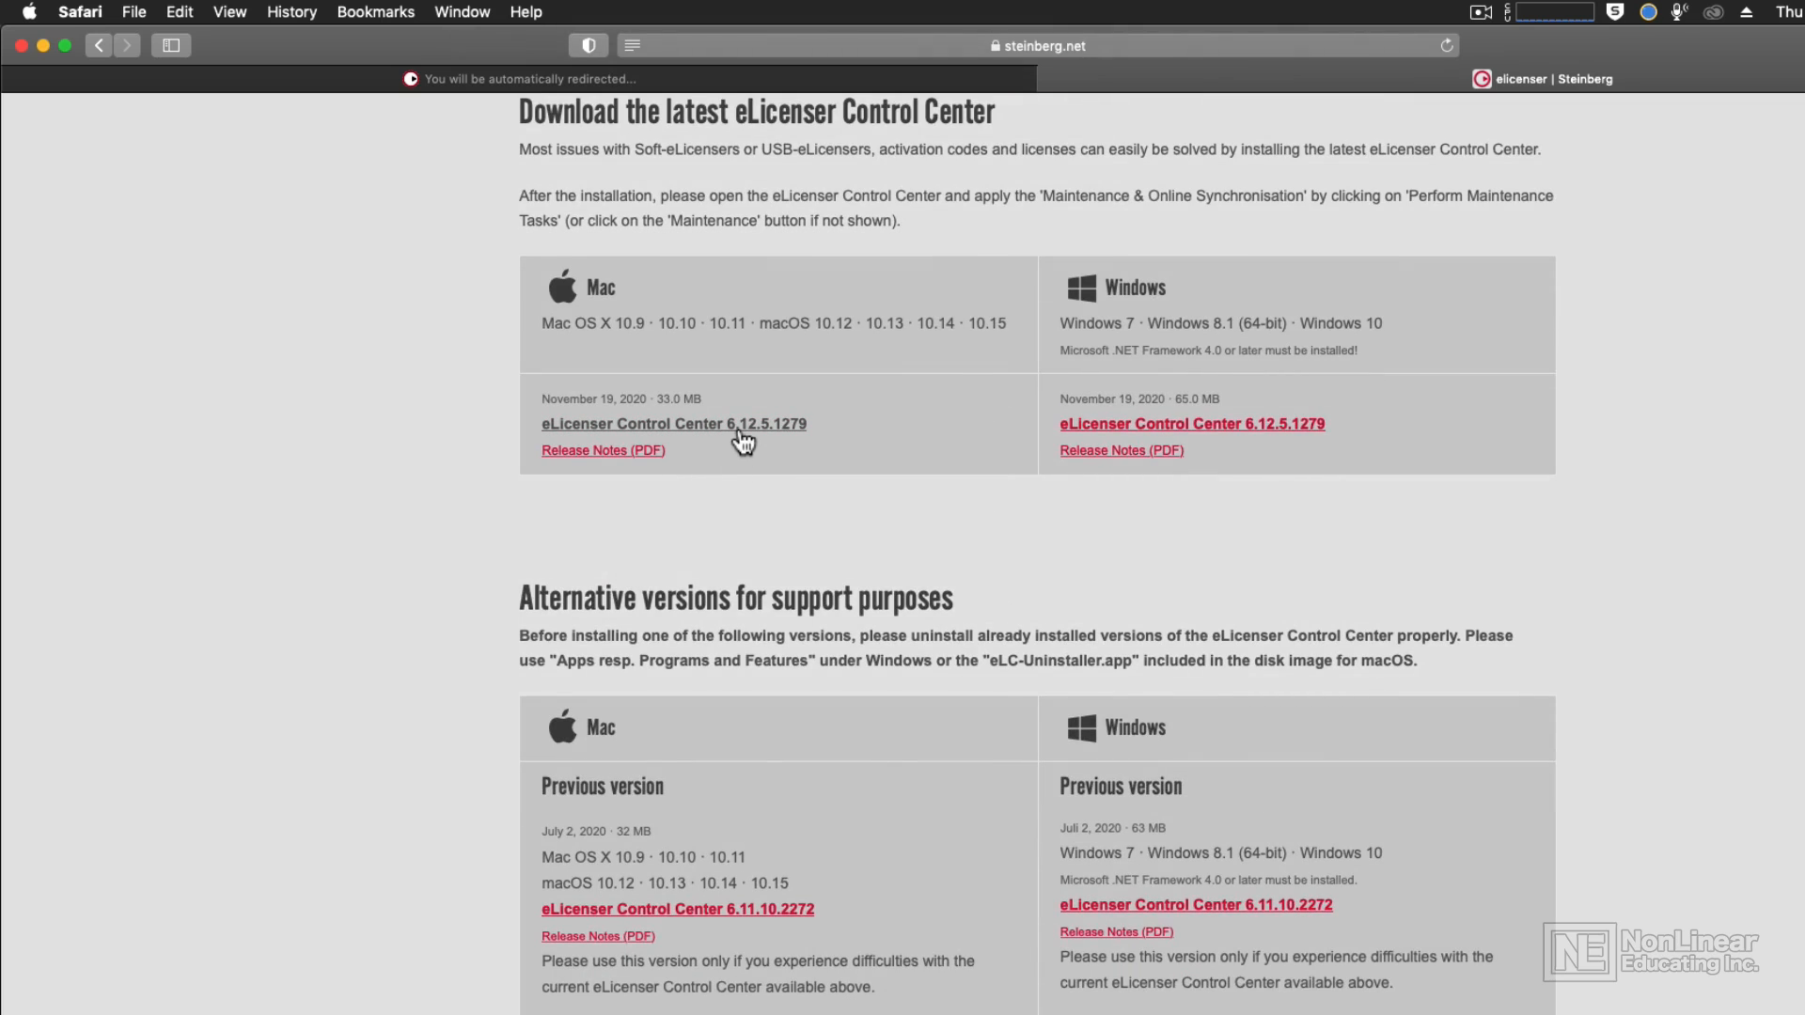
mouse_move(758, 440)
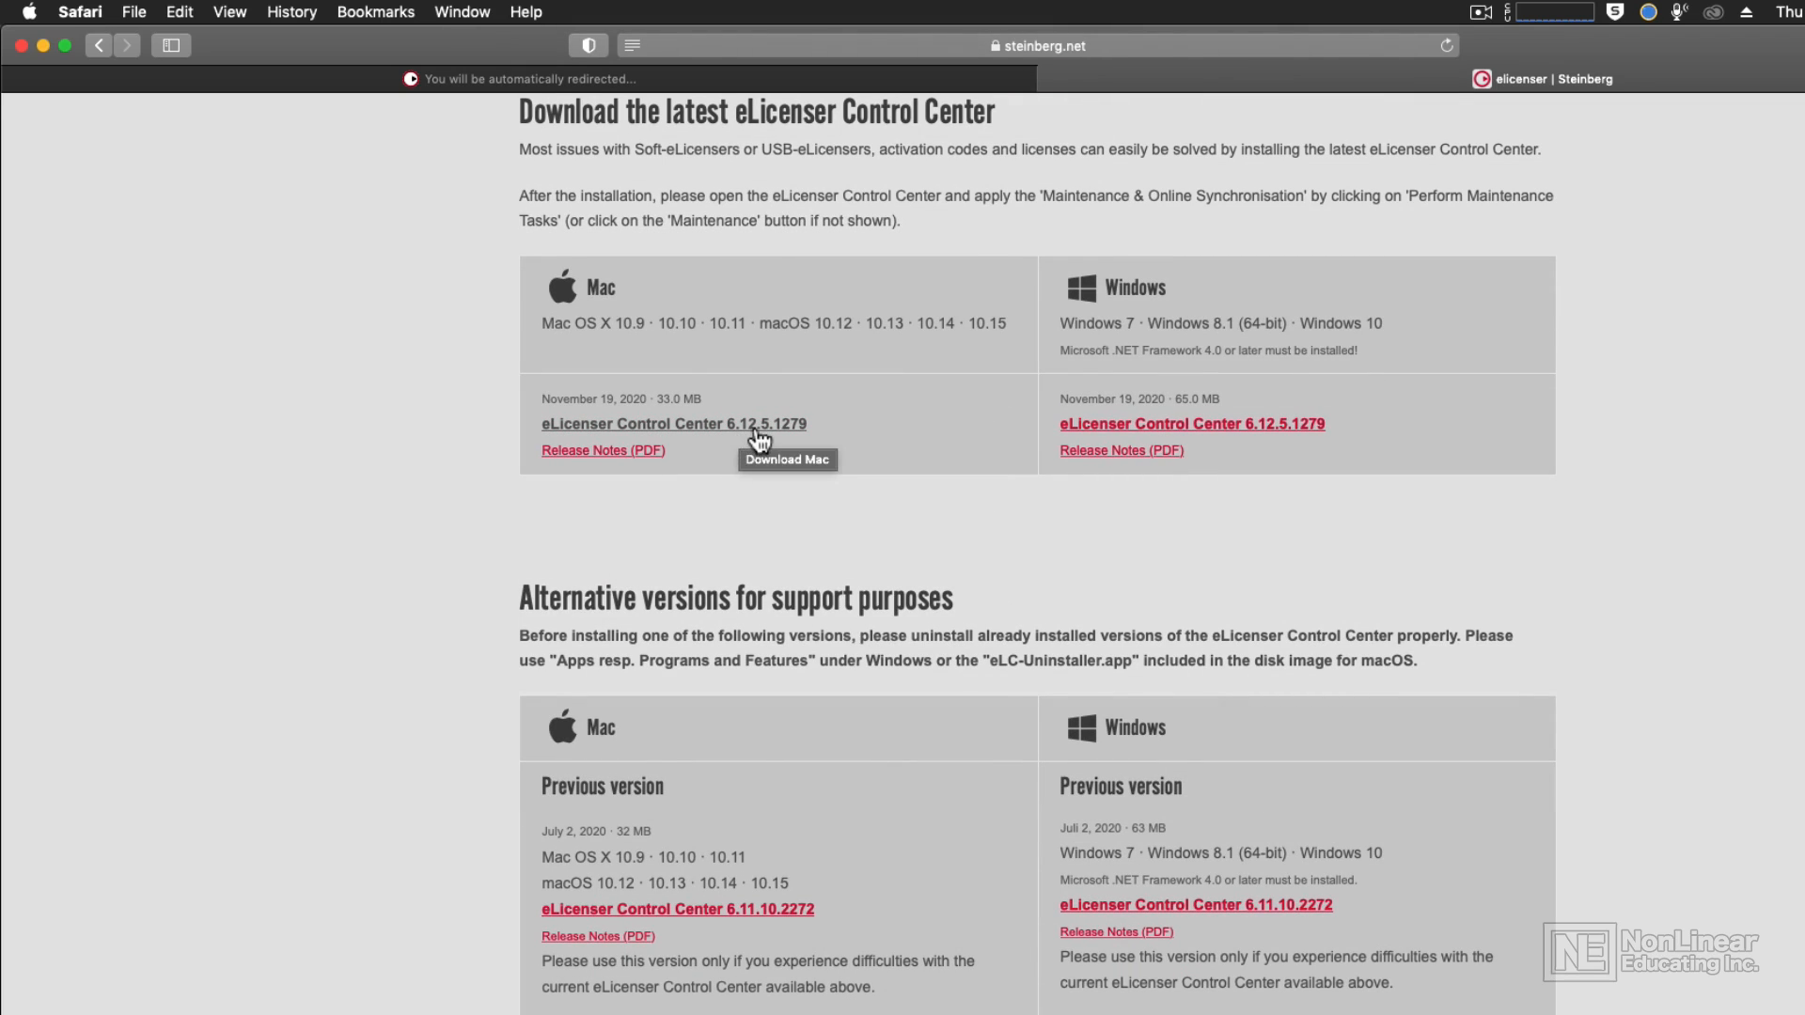
mouse_move(1245, 434)
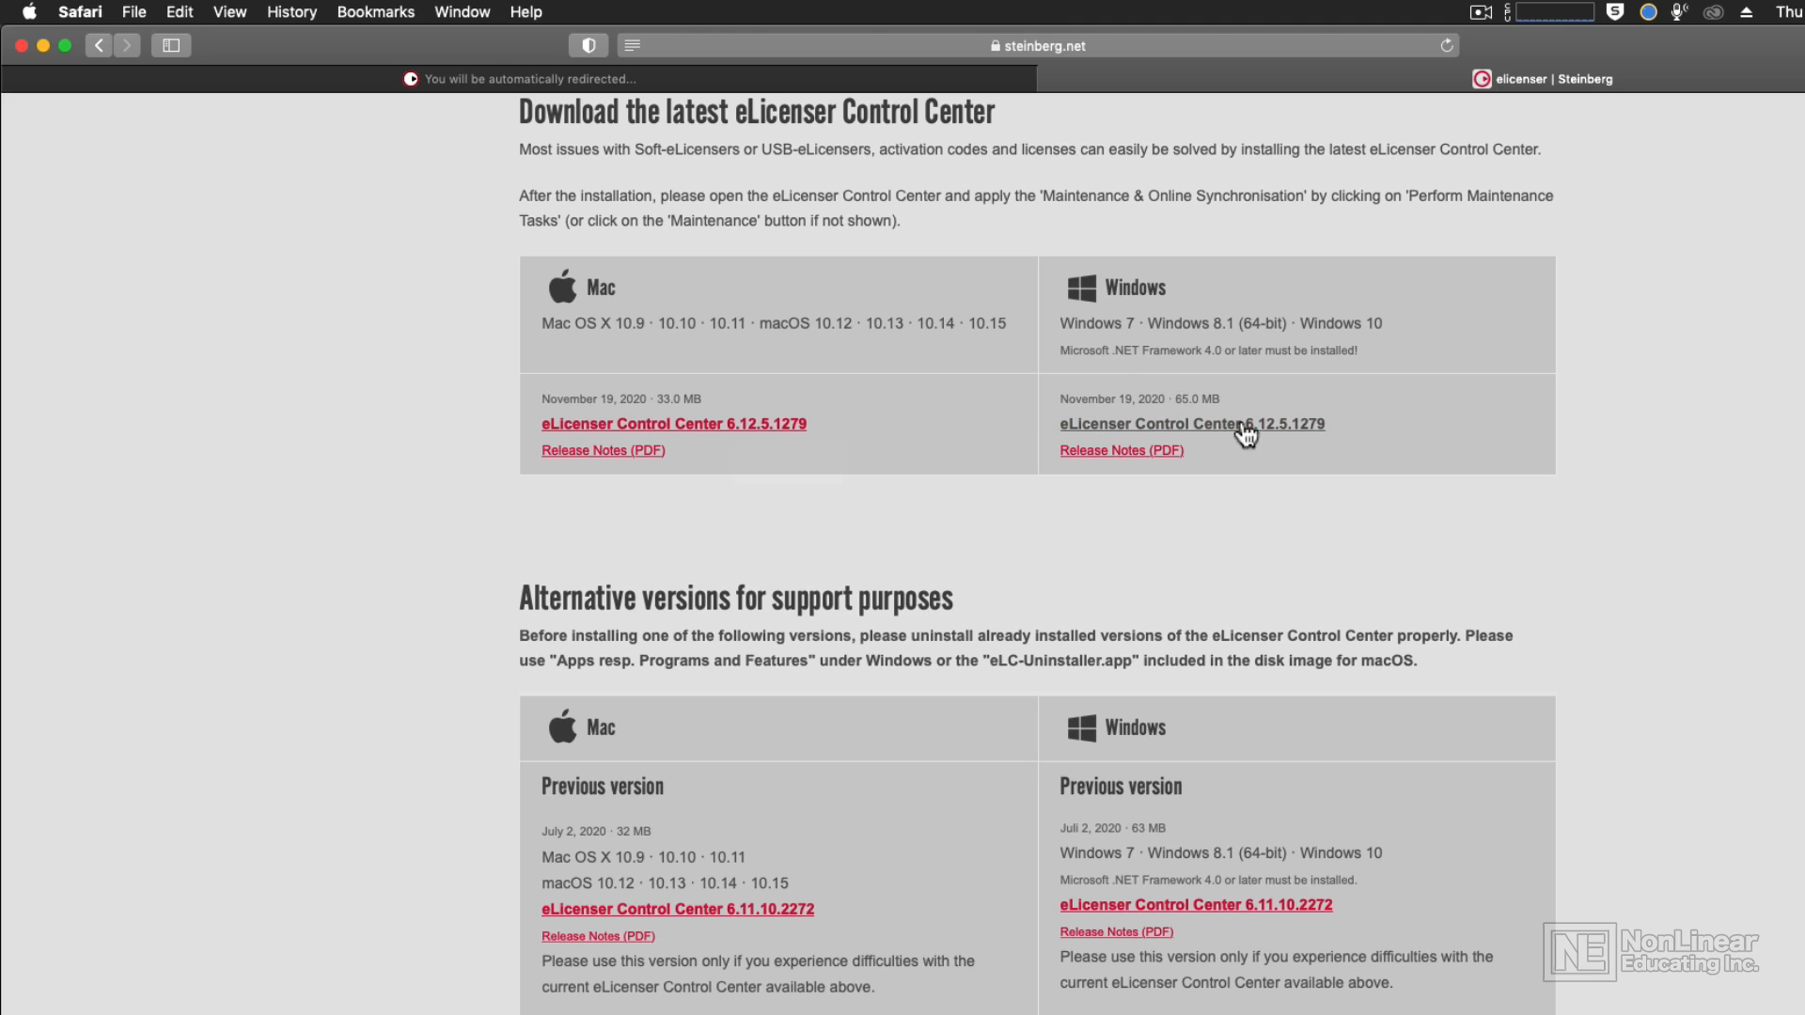